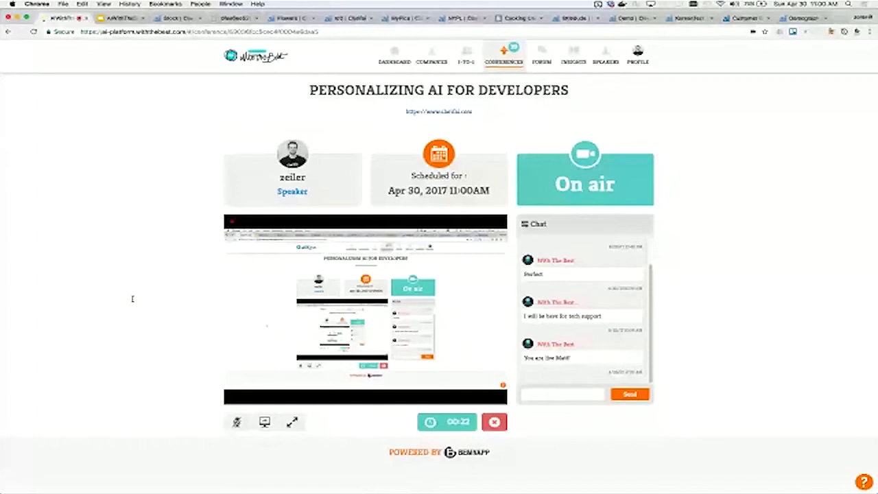
Step: Browse the list of Clarifai's ready-to-use recognition models down to the General model
{"action": "left_click", "coordinate": [291, 423]}
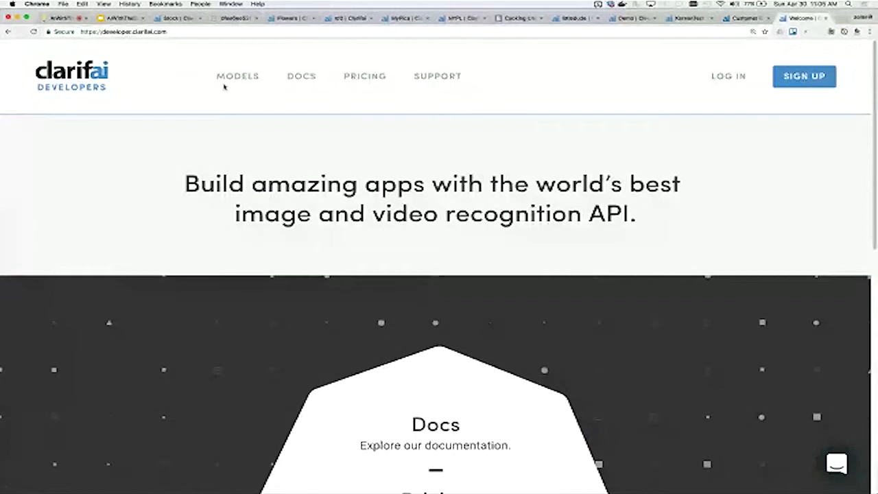
{"action": "left_click", "coordinate": [239, 77]}
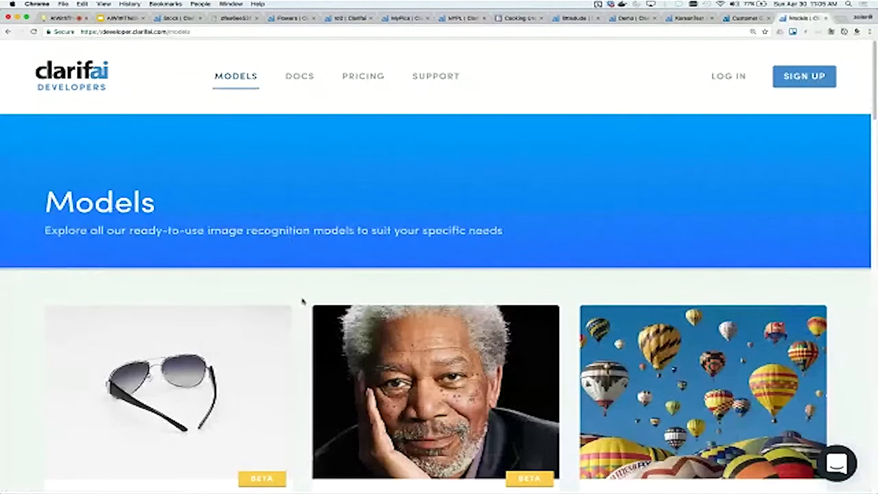
{"action": "scroll", "scroll_direction": "down", "scroll_amount": 3}
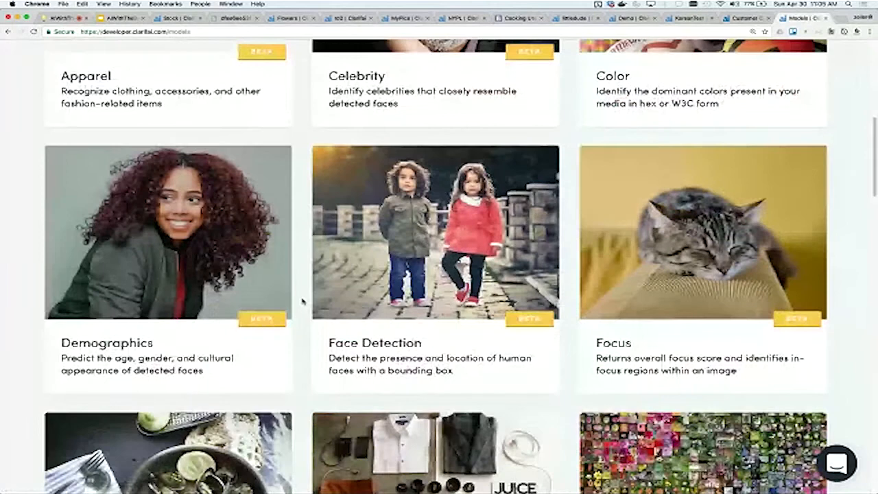
{"action": "scroll", "scroll_direction": "down", "scroll_amount": 3}
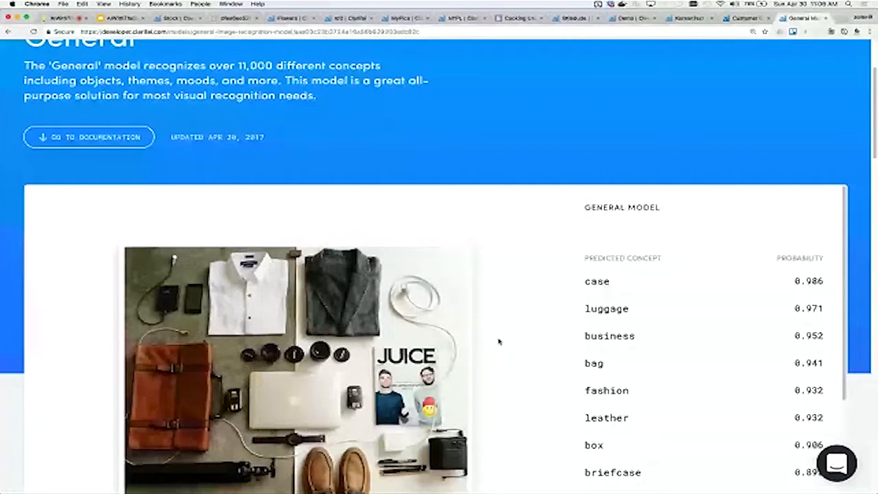
{"action": "scroll", "scroll_direction": "down", "scroll_amount": 3}
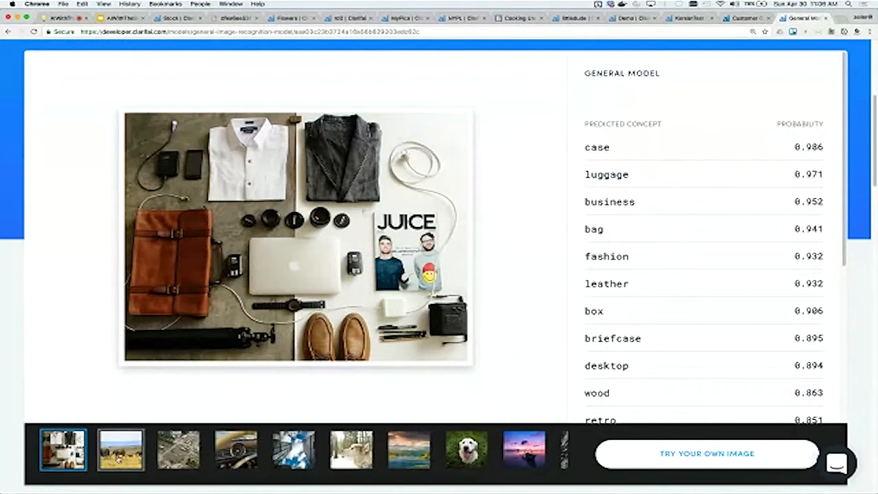
Step: View the General model's predicted concepts for the elephant herd and another sample photo
{"action": "left_click", "coordinate": [121, 450]}
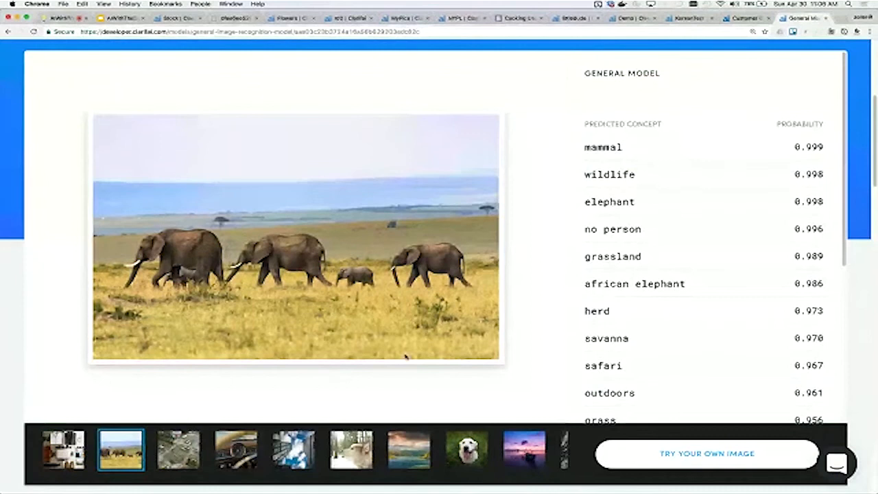
{"action": "left_click", "coordinate": [178, 450]}
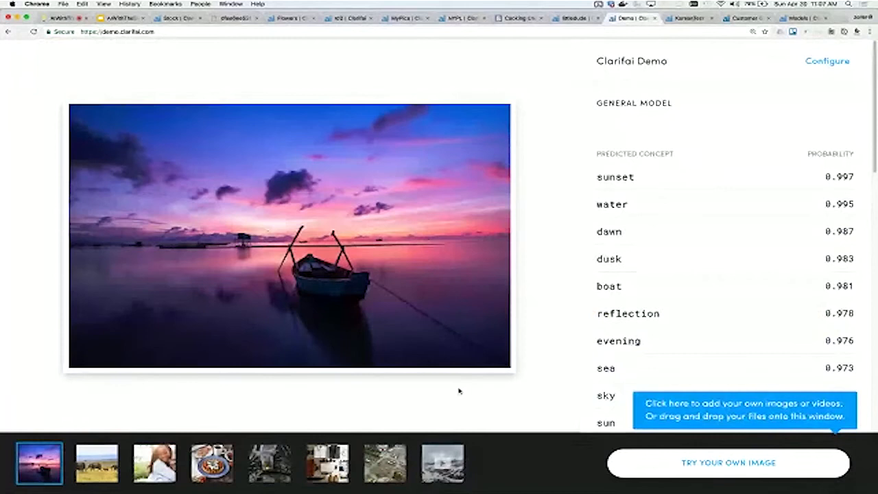
Step: Load the landscape video sample into the General model demo
{"action": "left_click", "coordinate": [442, 462]}
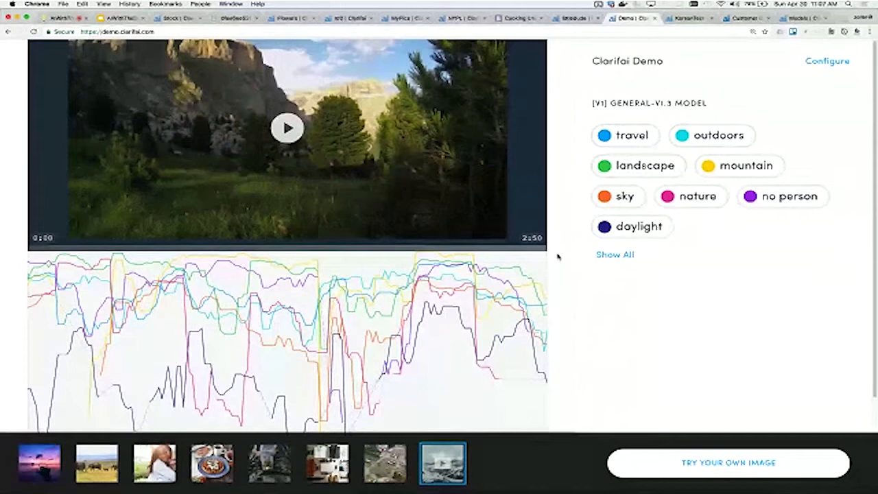
Step: Plot the mountain concept over the video, reveal all detected concepts, then return to the Models page
{"action": "left_click", "coordinate": [739, 165]}
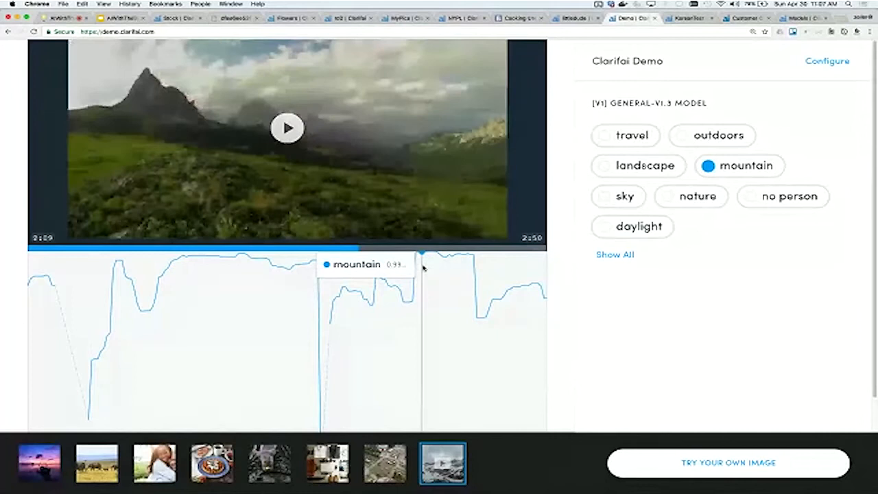
{"action": "left_click", "coordinate": [615, 254]}
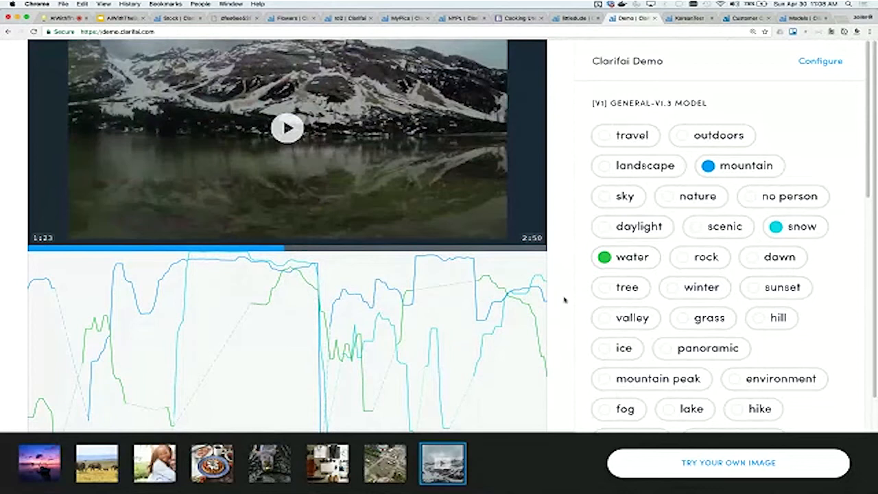
{"action": "left_click", "coordinate": [803, 18]}
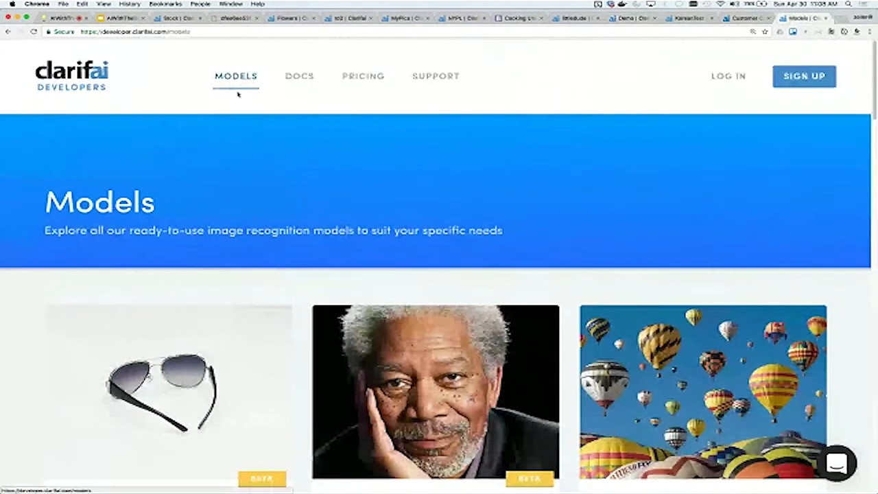
Step: Review the Food model's lemon, lime and seafood predictions for the clams photo, then return to the gallery
{"action": "scroll", "scroll_direction": "down", "scroll_amount": 3}
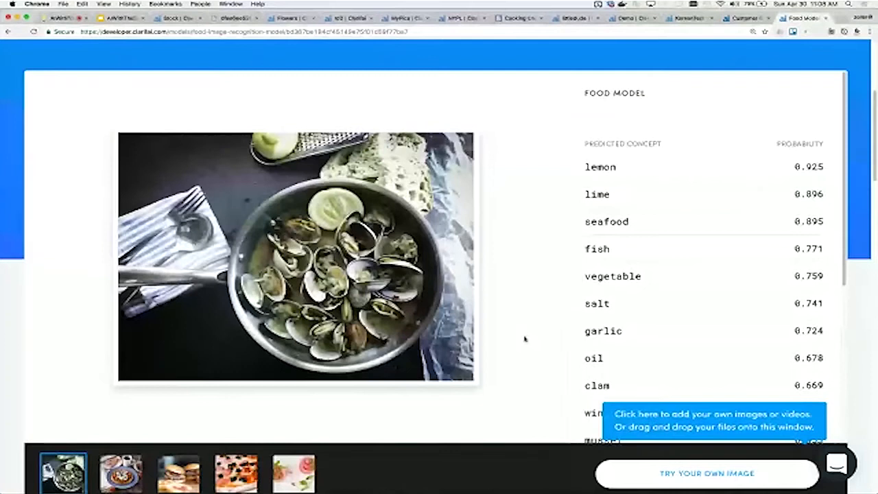
{"action": "scroll", "scroll_direction": "down", "scroll_amount": 3}
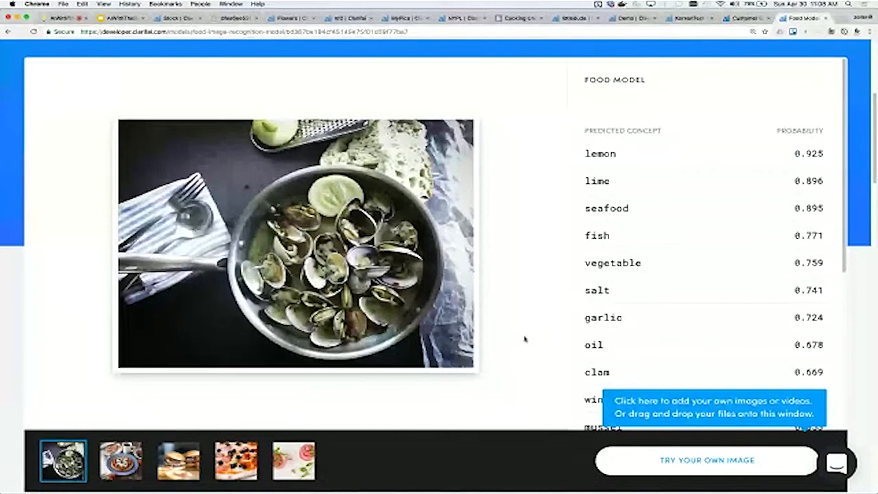
{"action": "mouse_move", "coordinate": [541, 300]}
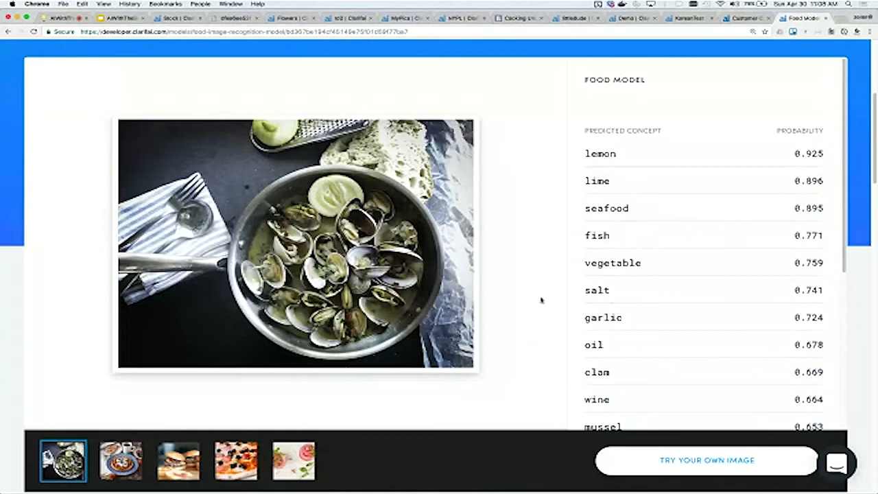
{"action": "left_click", "coordinate": [178, 461]}
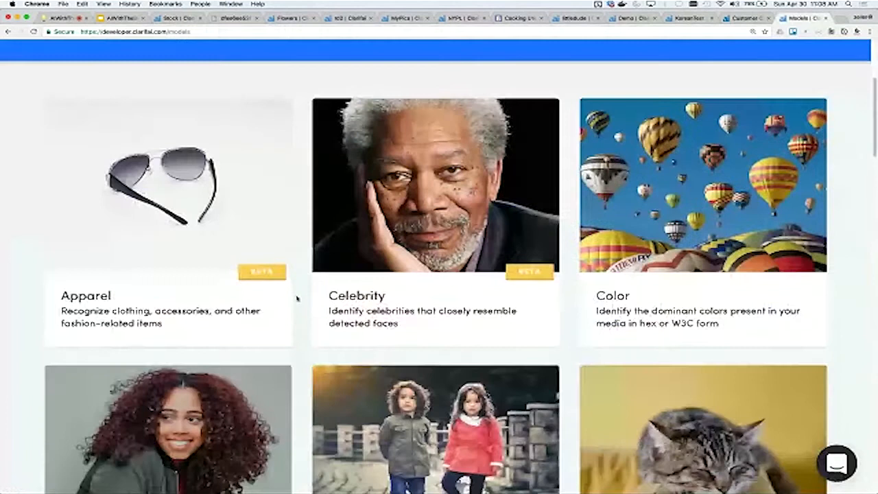
Step: See the Celebrity model identify Morgan Freeman at 0.991, then return to the Models overview
{"action": "left_click", "coordinate": [435, 184]}
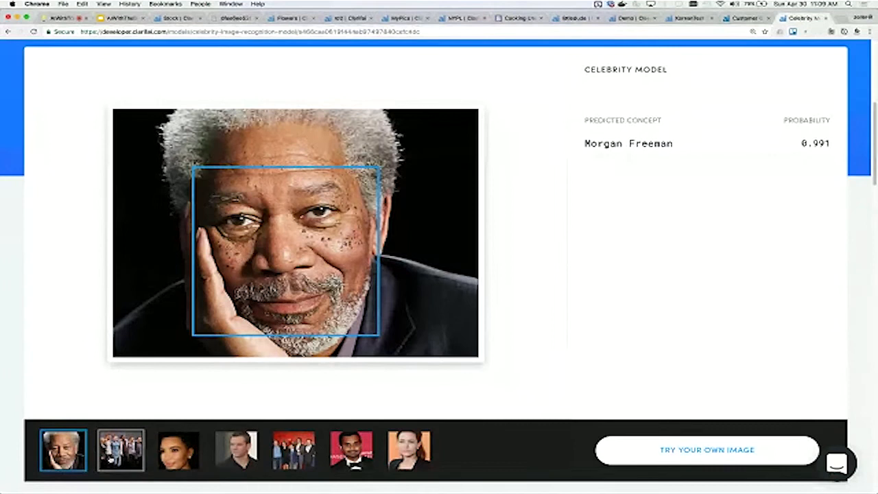
{"action": "left_click", "coordinate": [121, 450]}
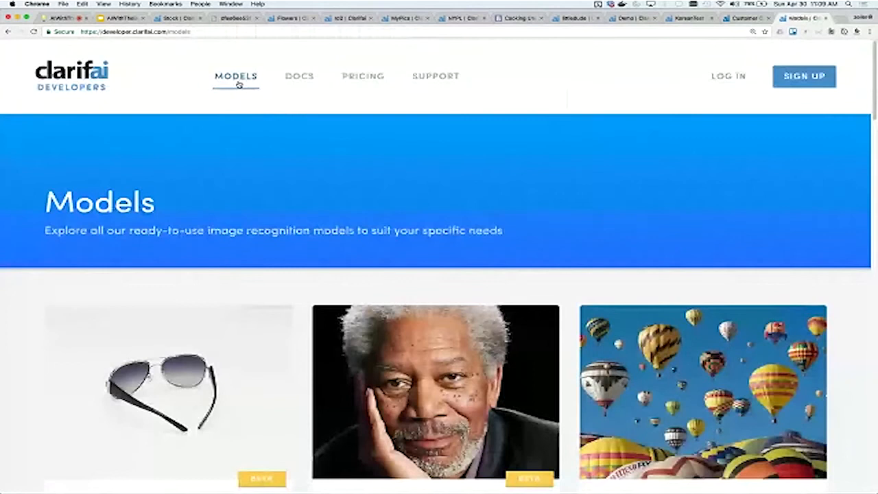
Step: Check the Demographics results for a portrait, then move on to the Logo model detecting Pepsi
{"action": "scroll", "scroll_direction": "down", "scroll_amount": 3}
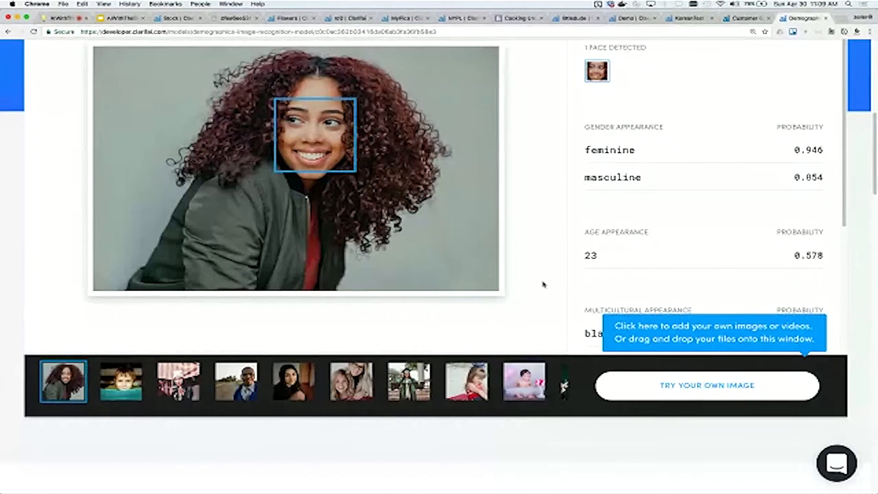
{"action": "left_click", "coordinate": [120, 382]}
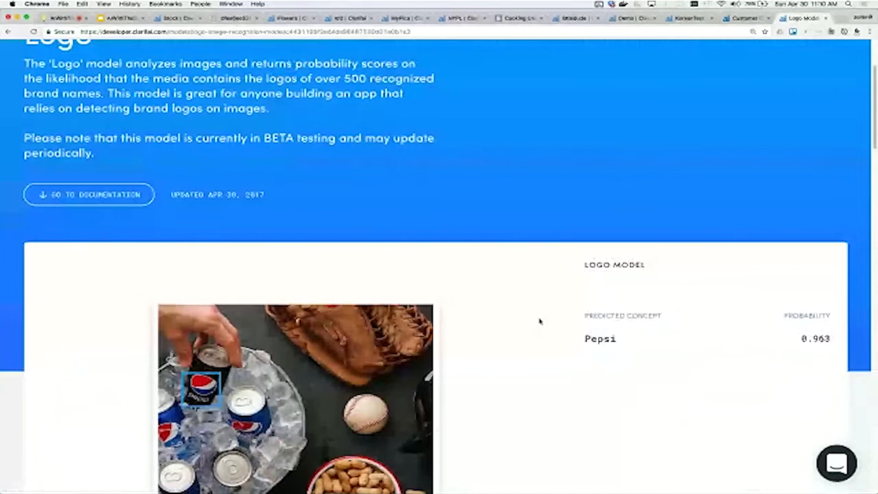
Step: Run the Logo model on the Arbys sample, then switch back to the presentation deck
{"action": "left_click", "coordinate": [178, 428]}
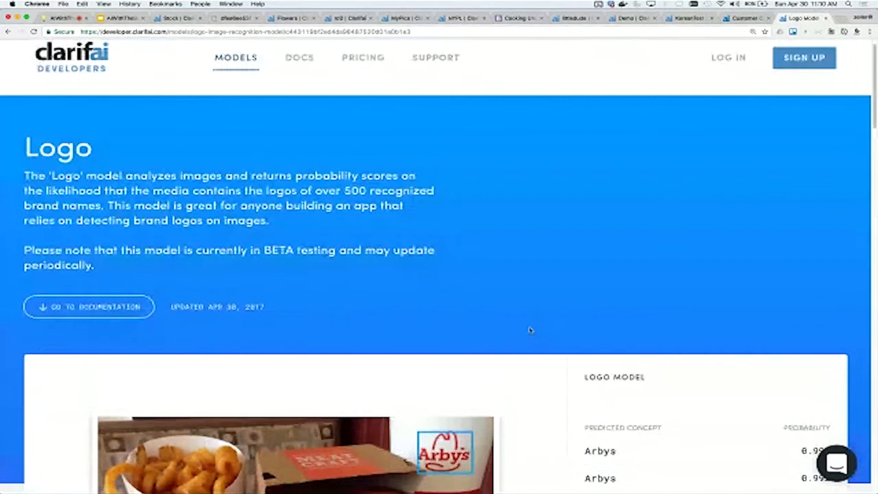
{"action": "left_click", "coordinate": [117, 17]}
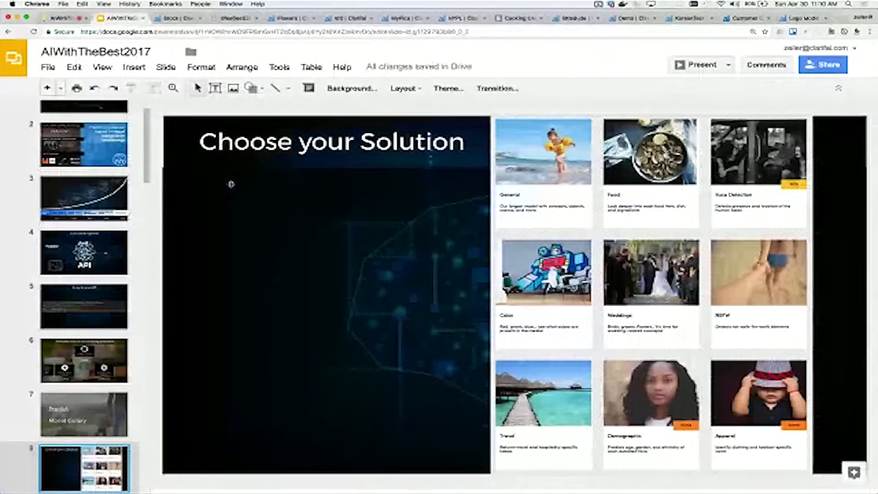
Step: Advance the deck from Choose your Solution to slide 10, Demos
{"action": "scroll", "scroll_direction": "down", "scroll_amount": 3}
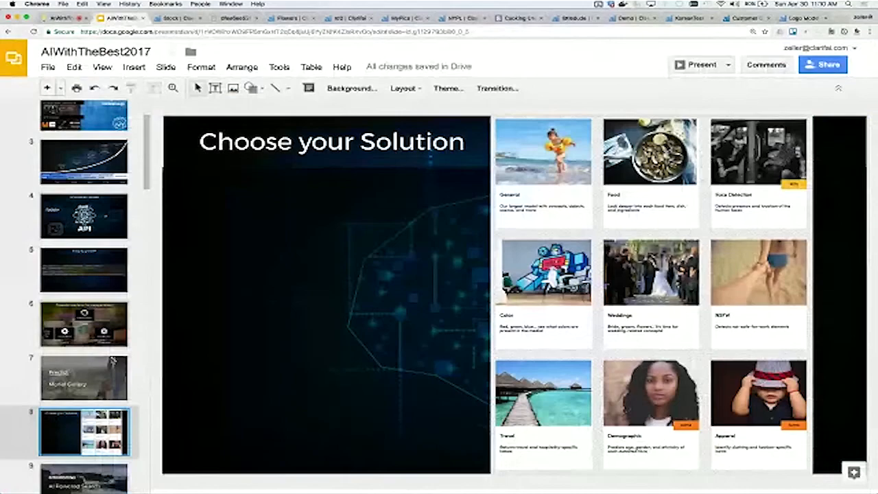
{"action": "left_click", "coordinate": [84, 470]}
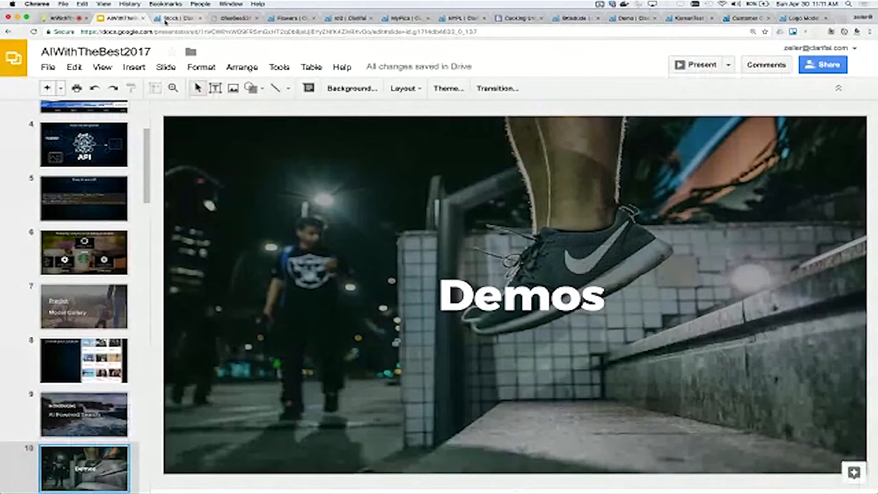
{"action": "left_click", "coordinate": [177, 16]}
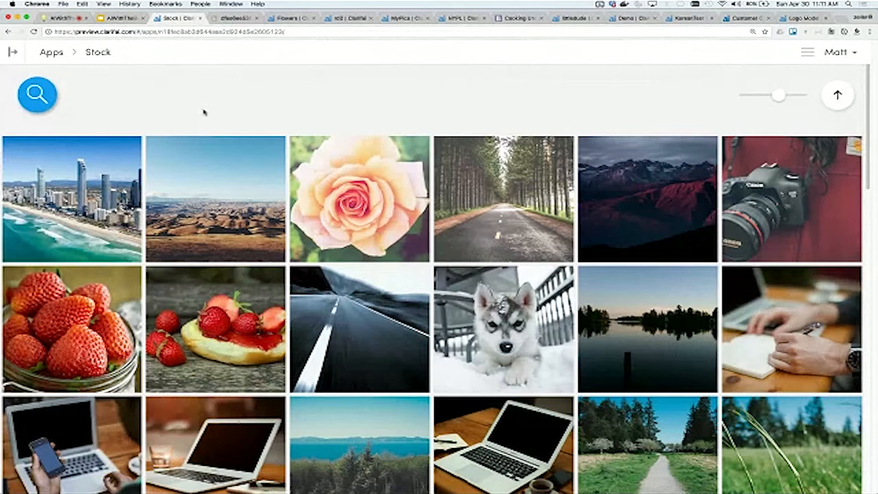
Step: Open the Search Concepts field above the Stock app's photo grid
{"action": "left_click", "coordinate": [37, 93]}
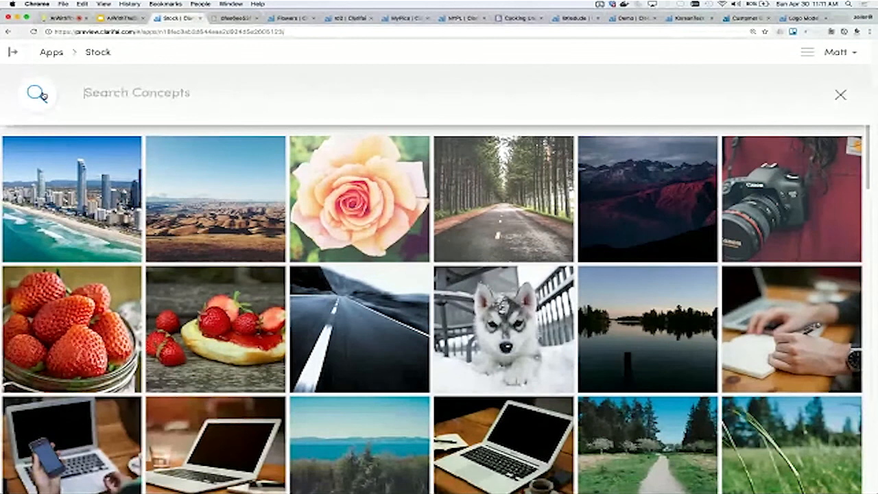
Step: Search the Stock images for 'dog', briefly add 'grass', then remove it to keep only dog photos
{"action": "type", "text": "dog"}
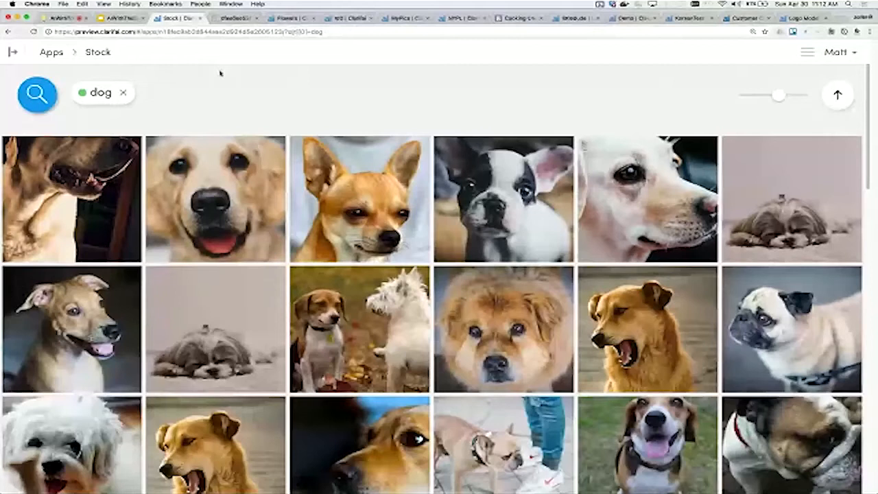
{"action": "type", "text": "grass"}
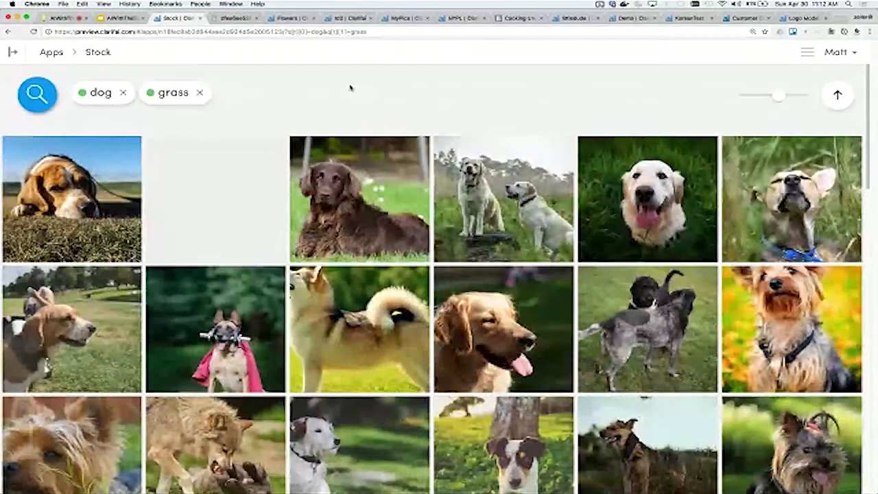
{"action": "left_click", "coordinate": [201, 94]}
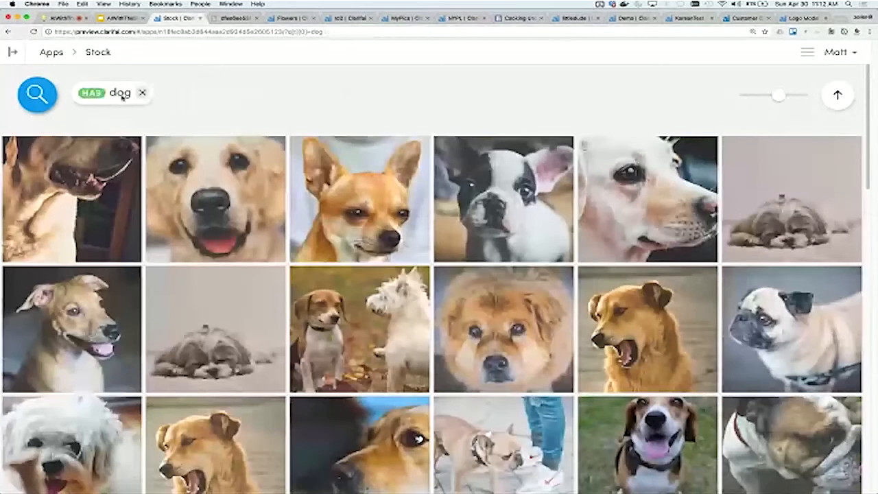
Step: Remove the dog tag and close the phone photo's details so the full Stock grid returns
{"action": "left_click", "coordinate": [143, 93]}
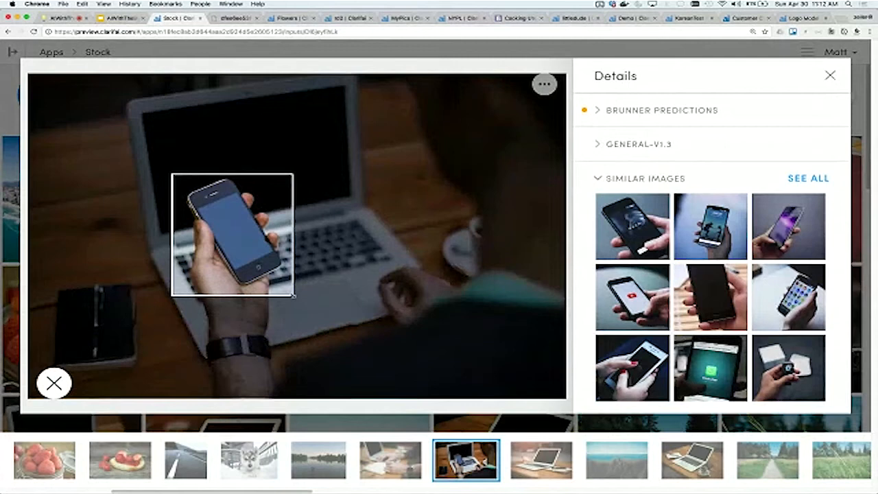
{"action": "left_click", "coordinate": [53, 383]}
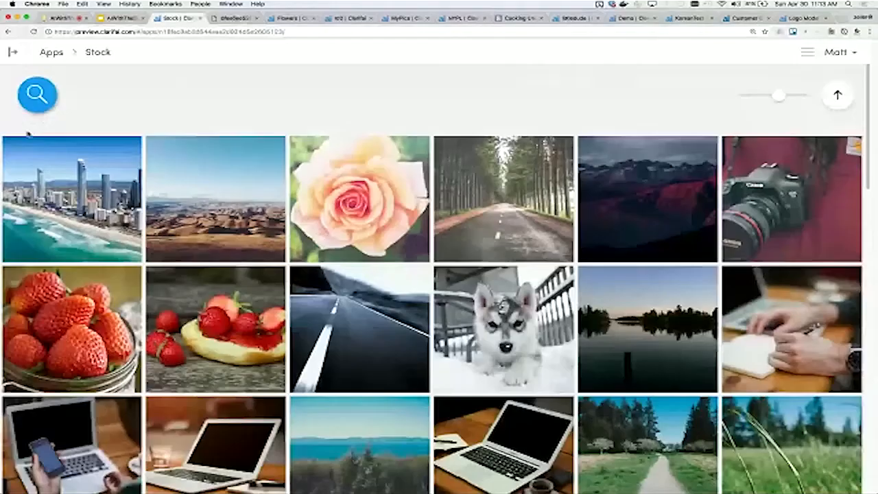
Step: Show the Flowers app's grid of lilies, hyacinths and tulip fields
{"action": "left_click", "coordinate": [502, 329]}
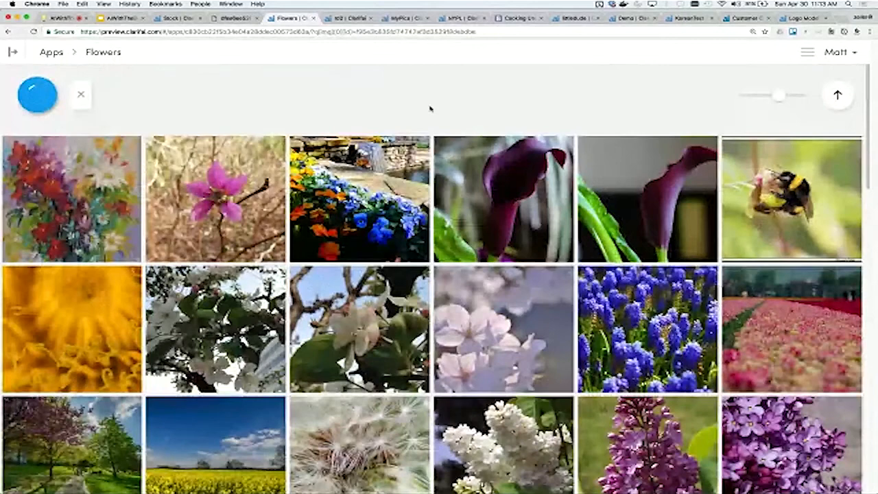
Step: Search Flowers with a tulip sample image, then move to the rd2 app's living-room photo
{"action": "left_click", "coordinate": [37, 94]}
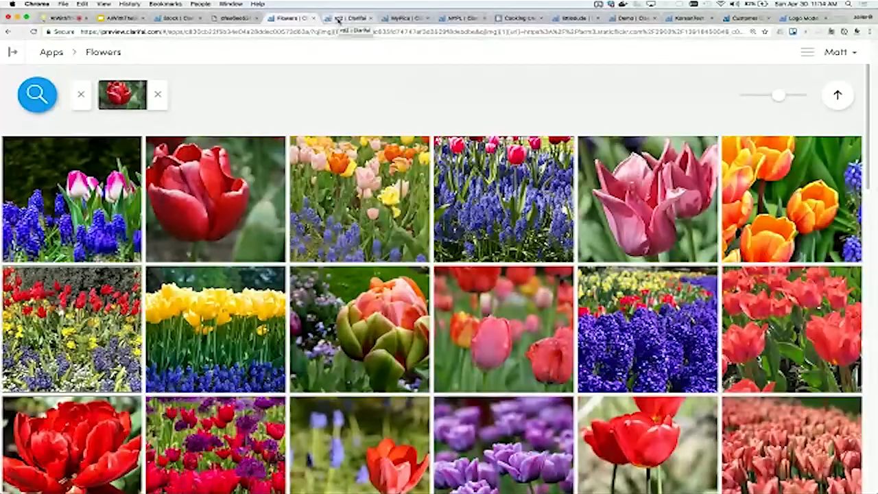
{"action": "left_click", "coordinate": [348, 16]}
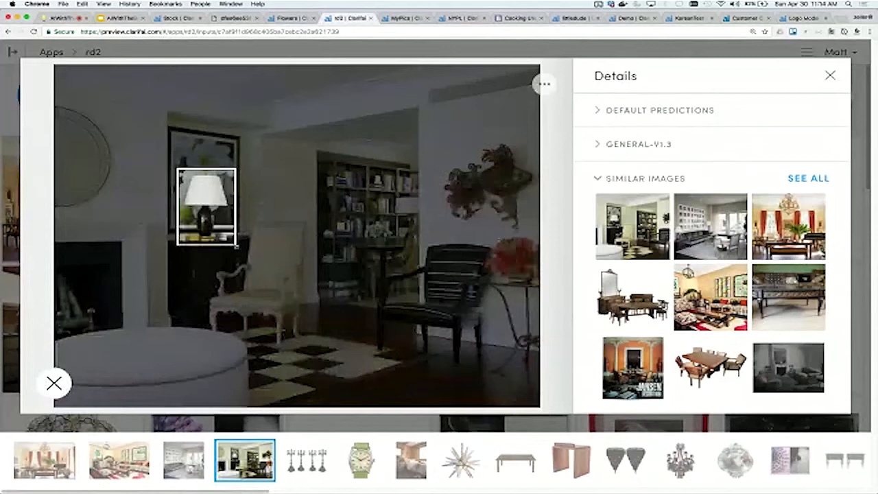
Step: View lamp and armchair lookalikes, then return to the 'How simple is it to Search?' slide
{"action": "left_click", "coordinate": [205, 206]}
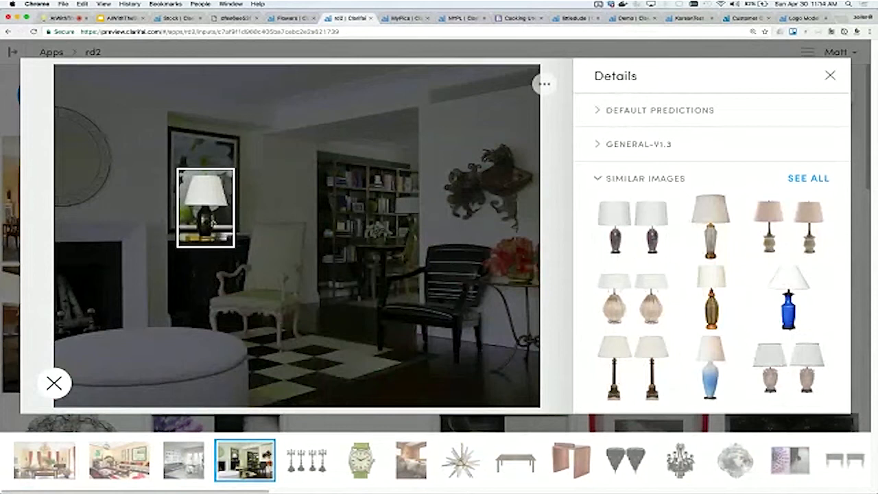
{"action": "left_click", "coordinate": [258, 289]}
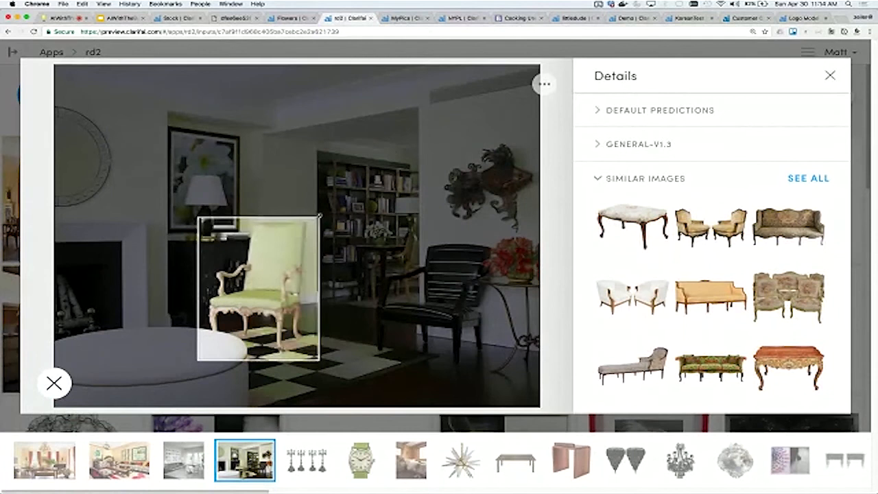
{"action": "left_click", "coordinate": [422, 302]}
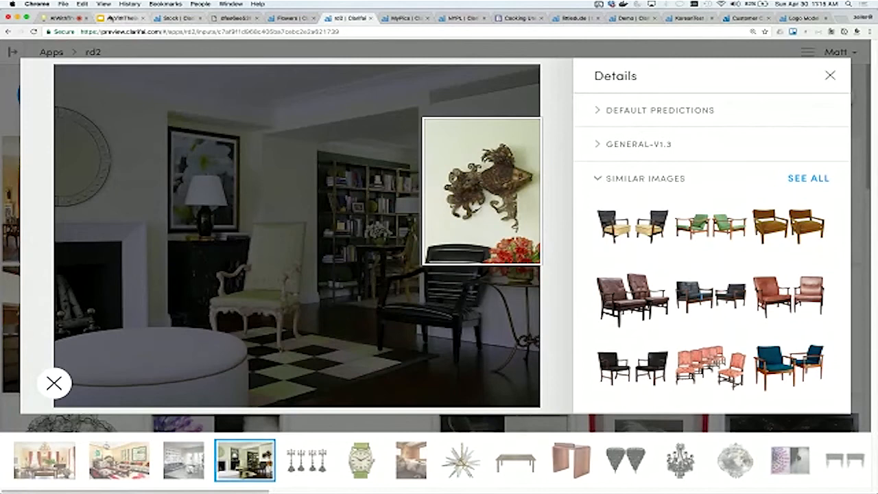
{"action": "left_click", "coordinate": [121, 16]}
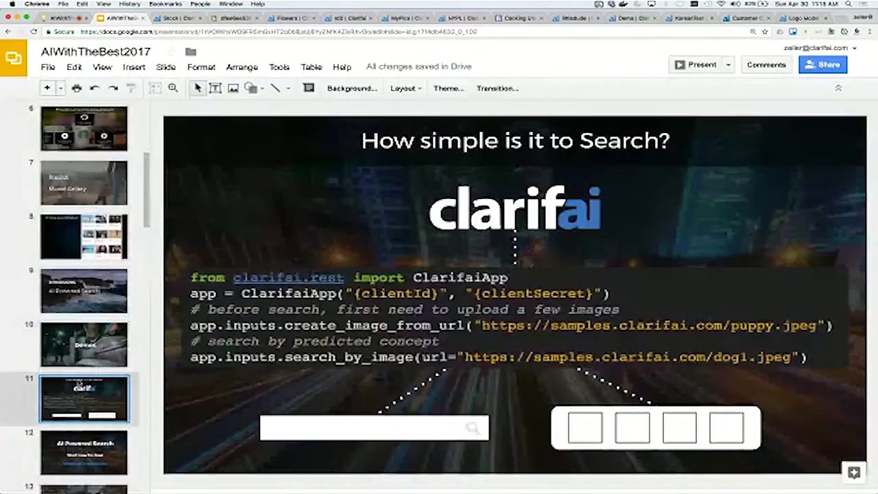
{"action": "left_click", "coordinate": [701, 65]}
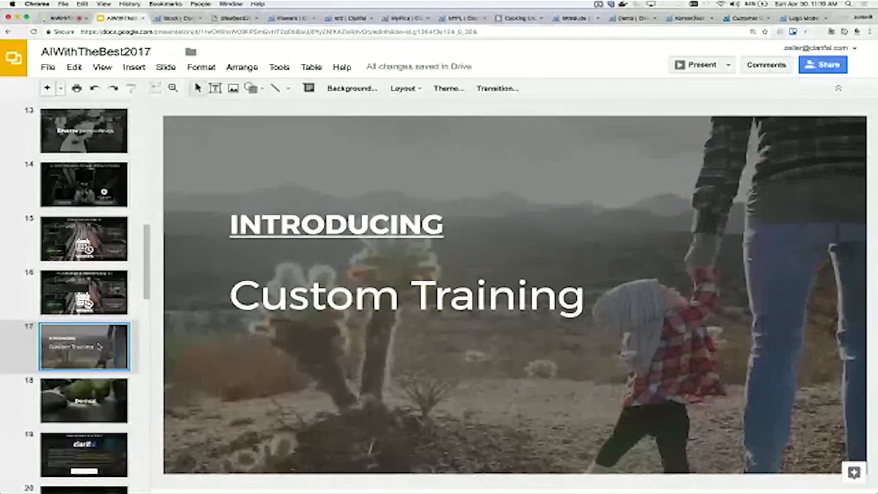
Step: Bring up the NYPL app's Watercolors concept search results
{"action": "left_click", "coordinate": [403, 16]}
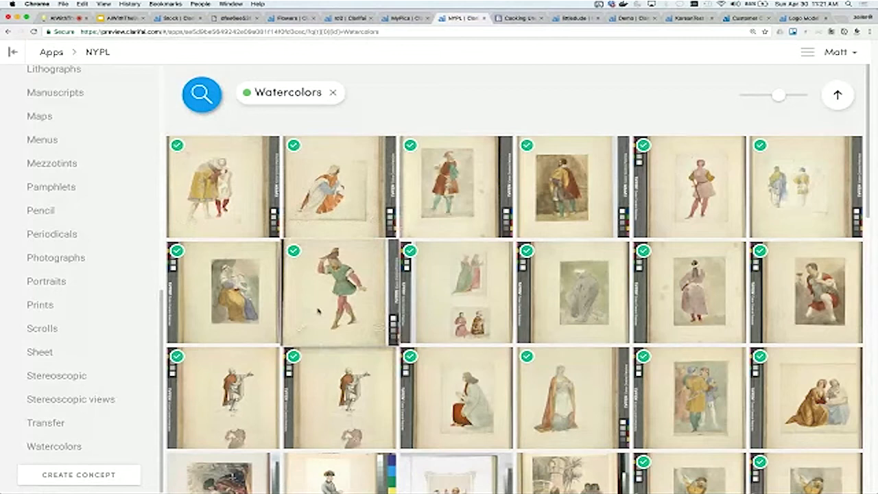
Step: Open a group-of-figures watercolor showing NYPL predictions with Watercolors at 0.69
{"action": "scroll", "scroll_direction": "down", "scroll_amount": 3}
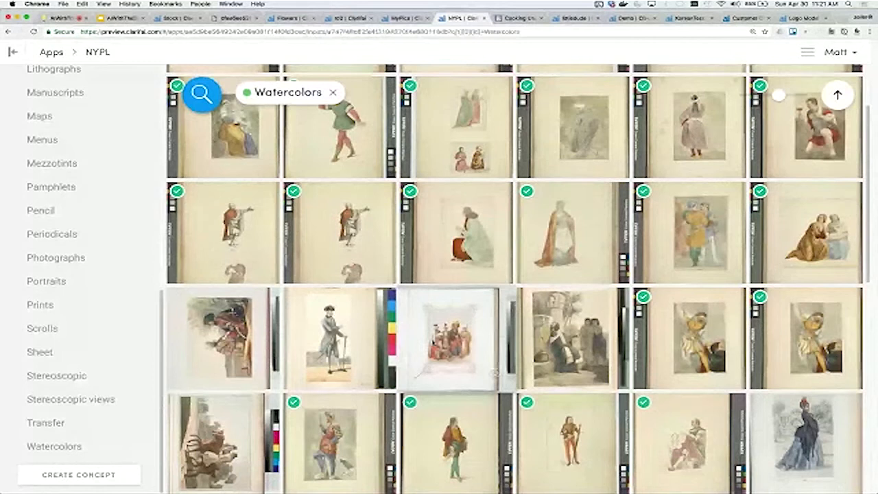
{"action": "left_click", "coordinate": [450, 336]}
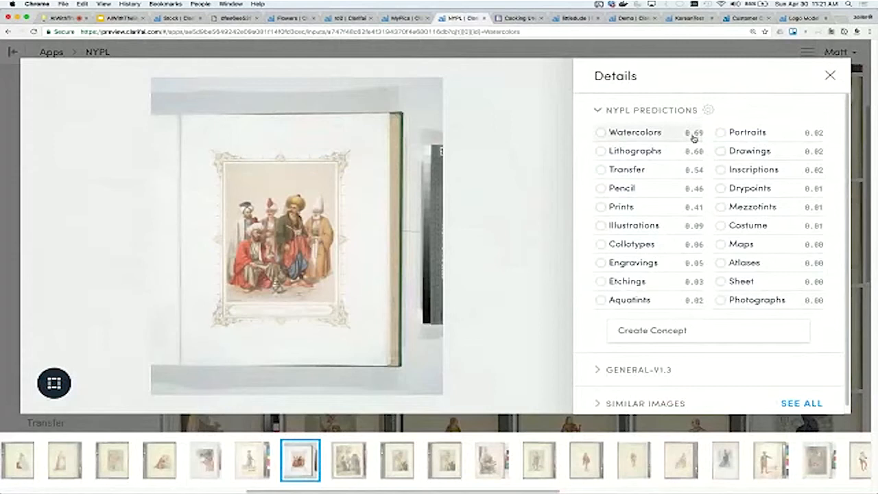
Step: Tick Watercolors as correct for the group portrait and train on it
{"action": "left_click", "coordinate": [601, 132]}
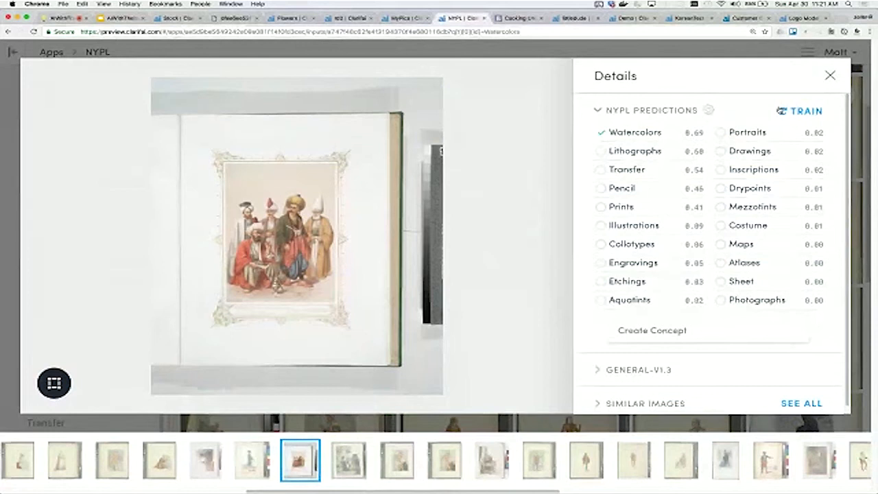
{"action": "left_click", "coordinate": [601, 132]}
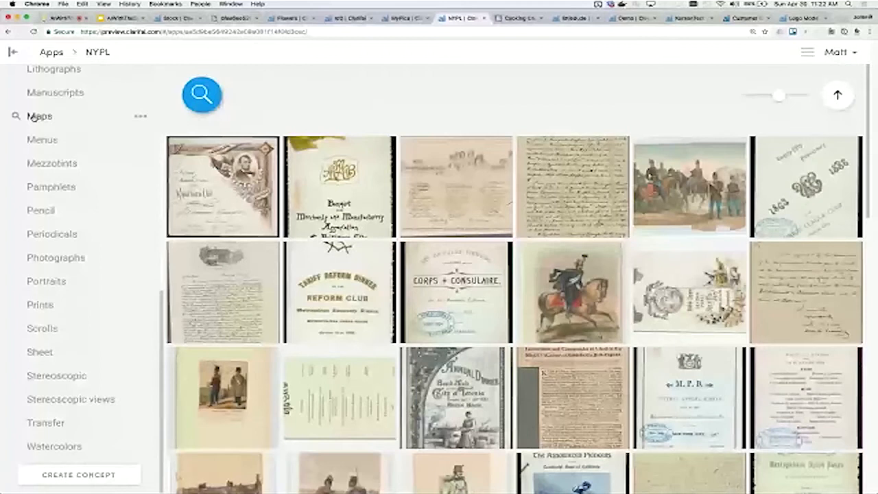
Step: Filter the NYPL collection to the Maps concept and browse the old city map sheets
{"action": "left_click", "coordinate": [39, 115]}
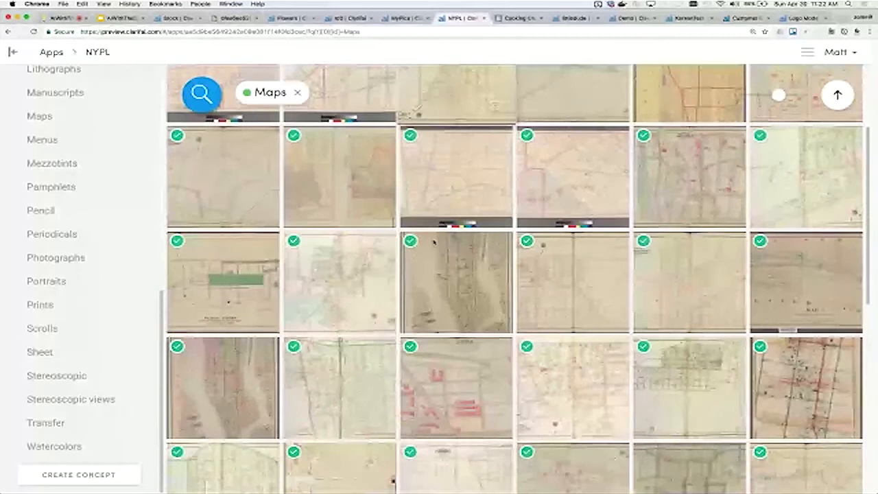
{"action": "scroll", "scroll_direction": "down", "scroll_amount": 3}
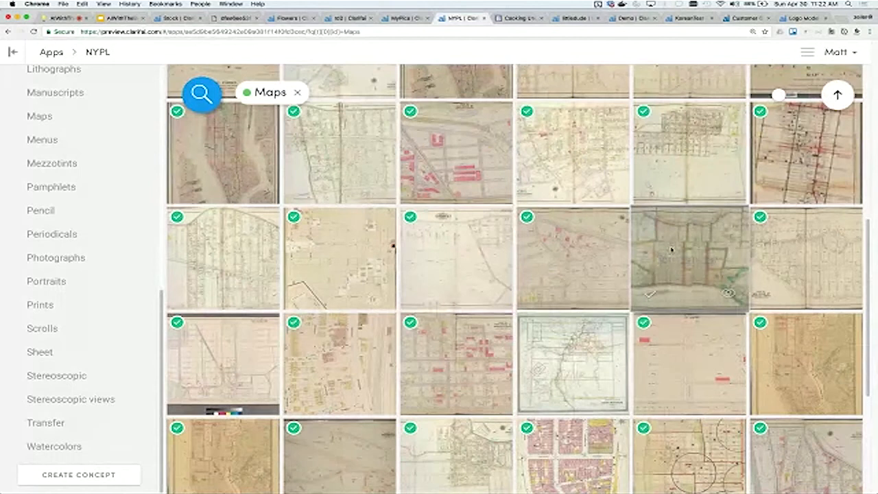
Step: Leave NYPL for MyPics and select ten poster photos found by a poster-image search
{"action": "left_click", "coordinate": [405, 17]}
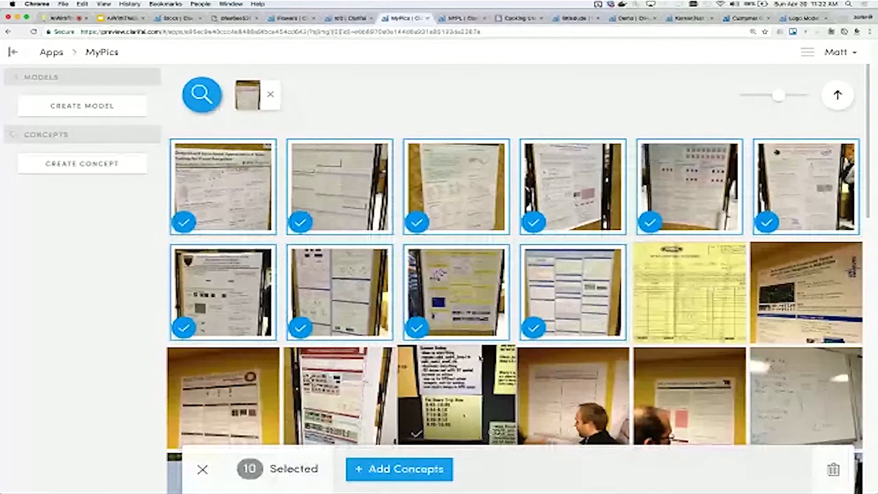
Step: Add a 'Research Poster' concept to the ten selected poster photos
{"action": "type", "text": "Research Pos"}
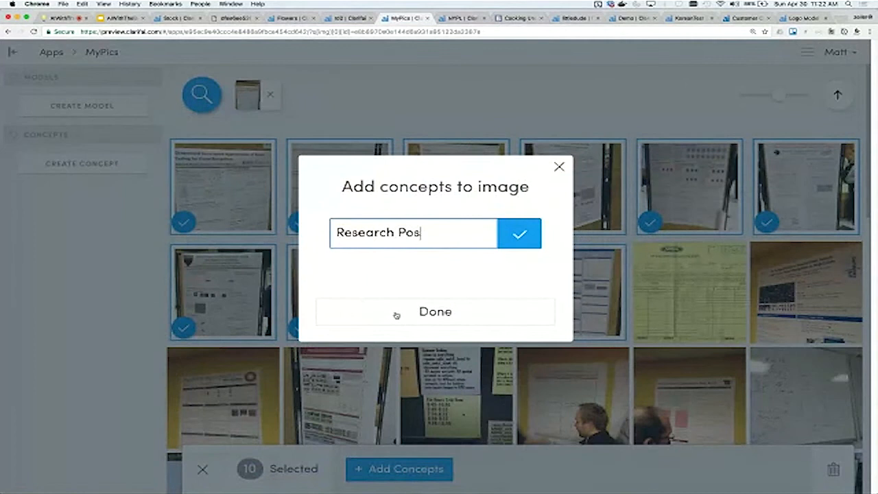
{"action": "left_click", "coordinate": [518, 233]}
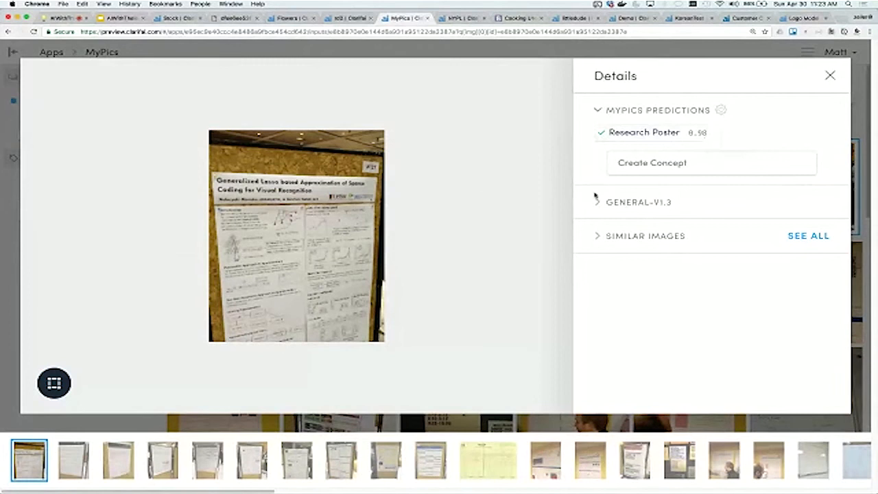
Step: Review the yellow form photo's Research Poster prediction (wrong, 0.13), then return to the MyPics results grid
{"action": "left_click", "coordinate": [464, 460]}
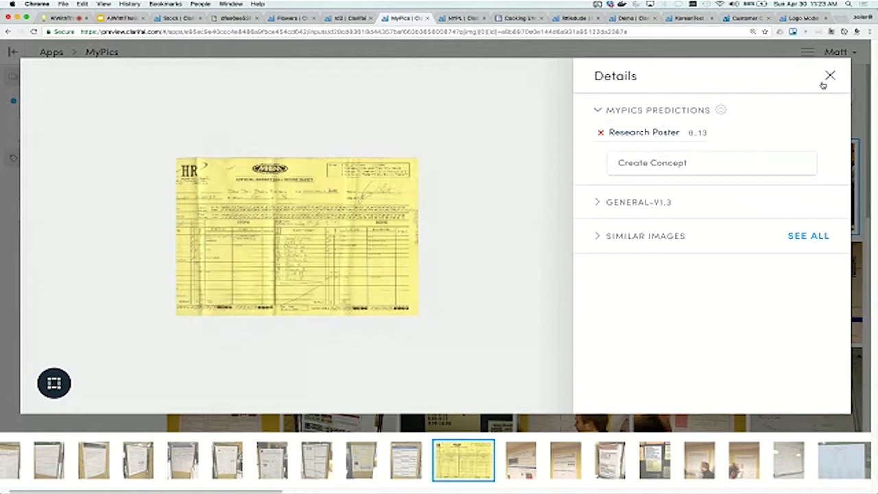
{"action": "left_click", "coordinate": [643, 132]}
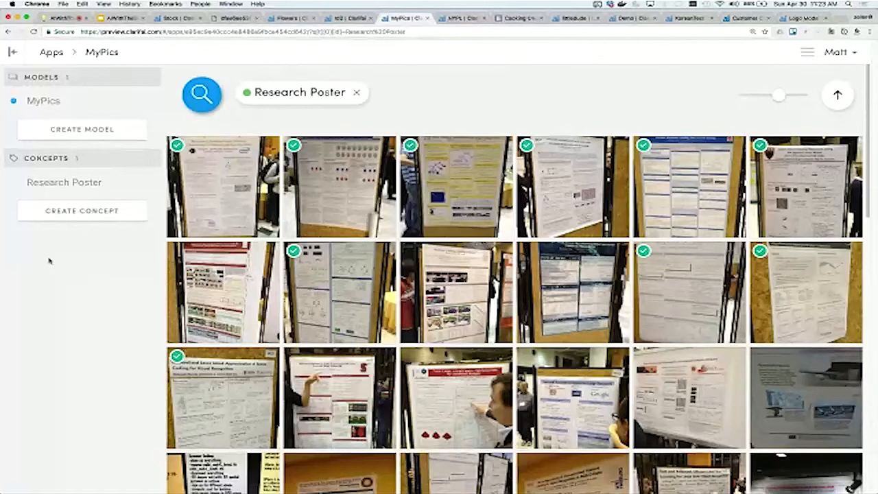
{"action": "mouse_move", "coordinate": [460, 110]}
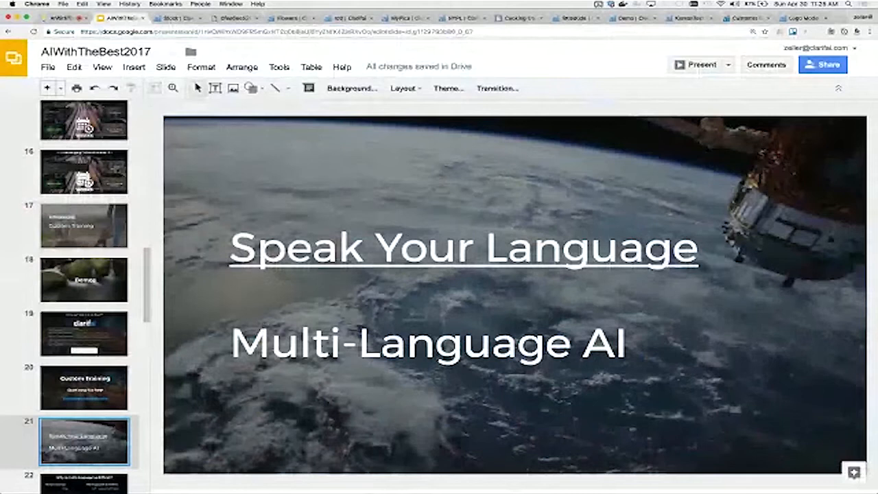
Step: Show predictions for the couple photo on demo.clarifai.com and reveal the prediction Language choices in Configure
{"action": "left_click", "coordinate": [631, 18]}
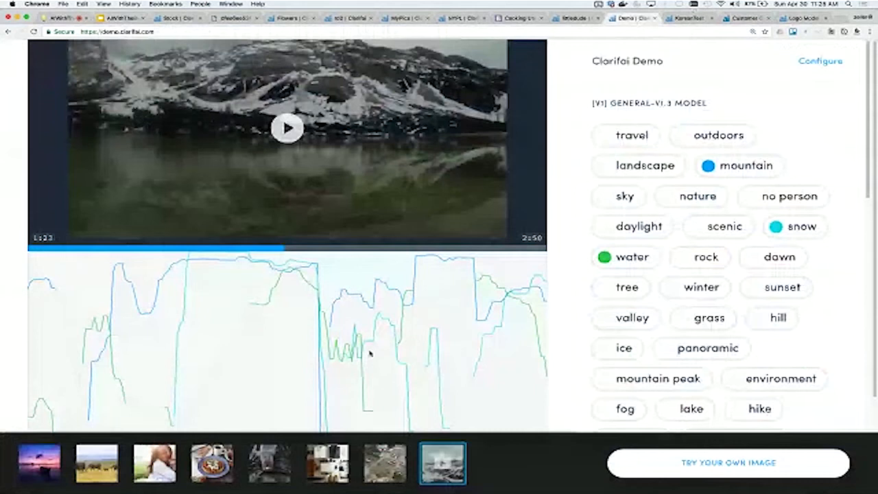
{"action": "left_click", "coordinate": [154, 461]}
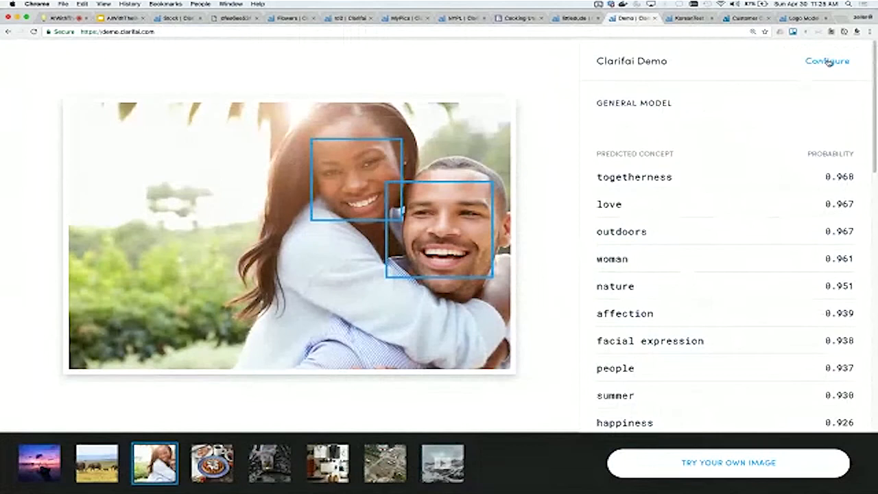
{"action": "left_click", "coordinate": [828, 60]}
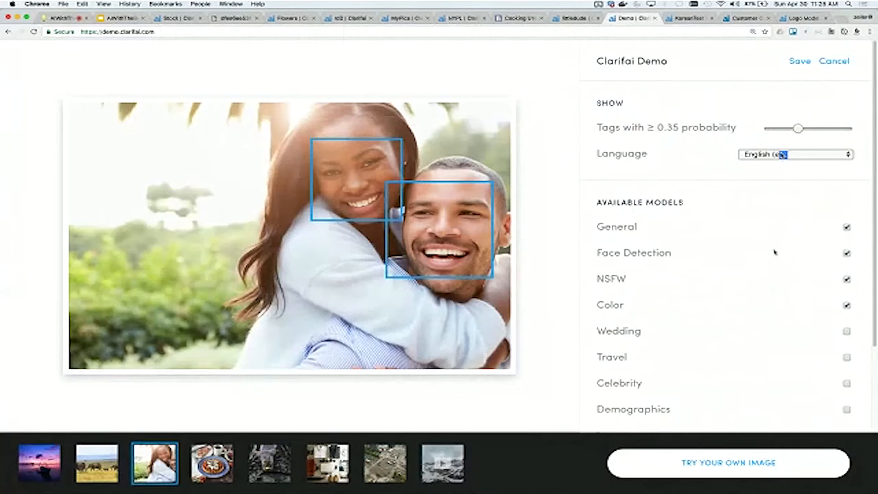
{"action": "left_click", "coordinate": [798, 61]}
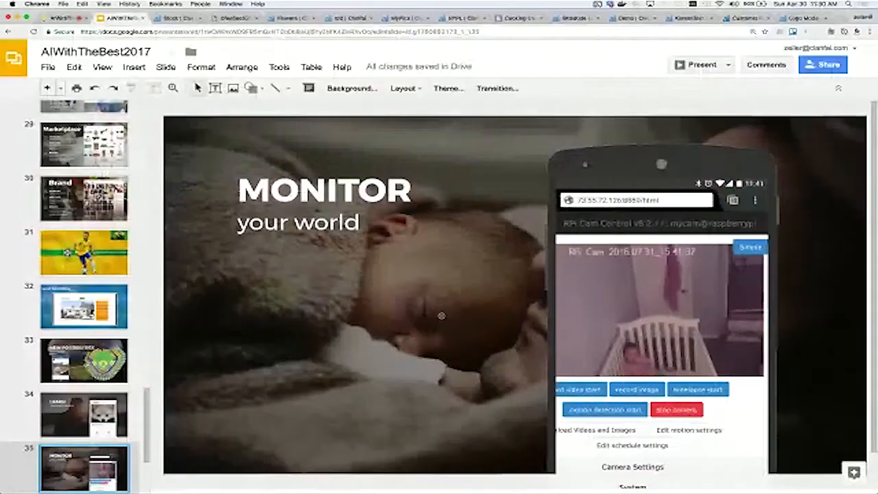
Step: Switch from the slides to the littledude app's crib camera image grid in Clarifai Preview
{"action": "left_click", "coordinate": [575, 16]}
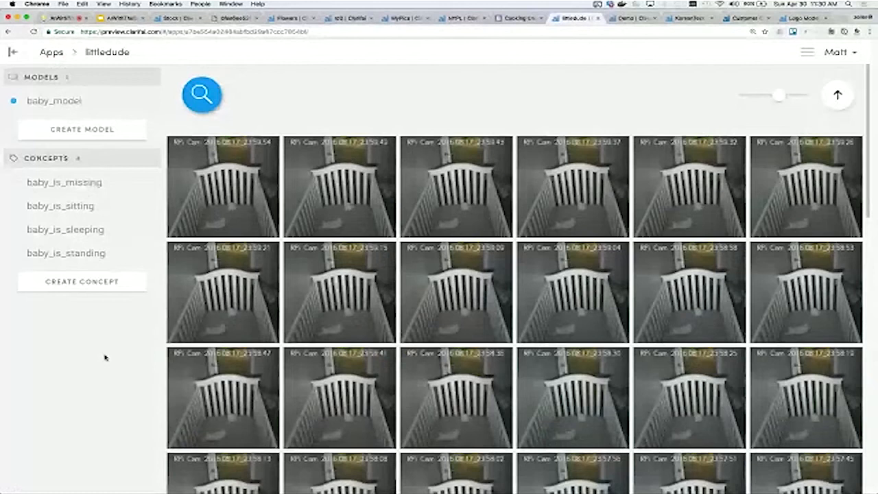
Step: Filter the crib images by baby_is_standing, baby_is_sleeping, baby_is_sitting and baby_is_missing in turn
{"action": "left_click", "coordinate": [66, 253]}
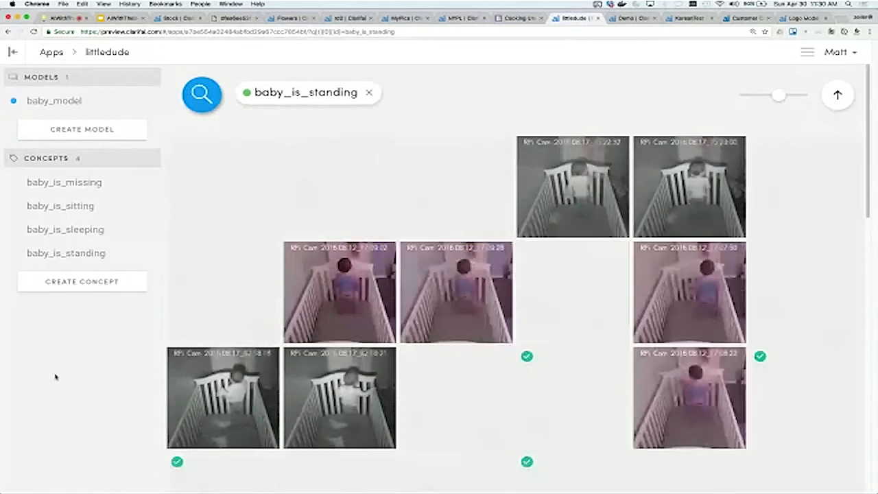
{"action": "left_click", "coordinate": [66, 229]}
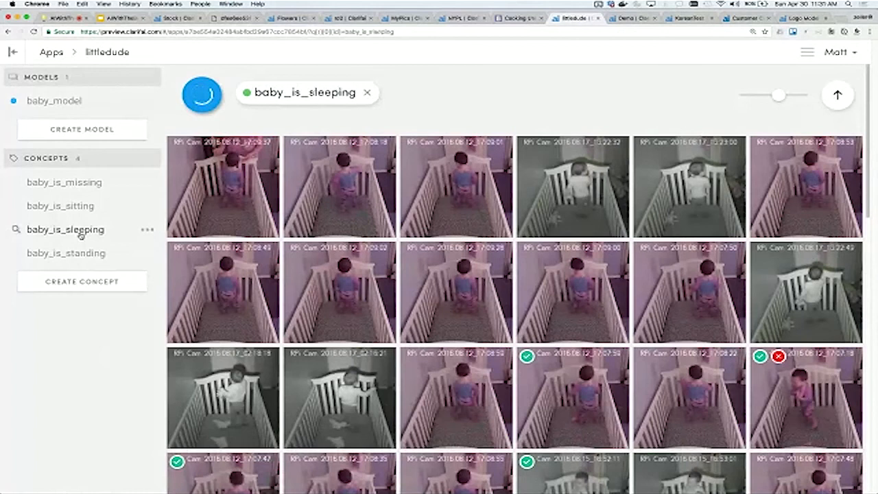
{"action": "left_click", "coordinate": [60, 206]}
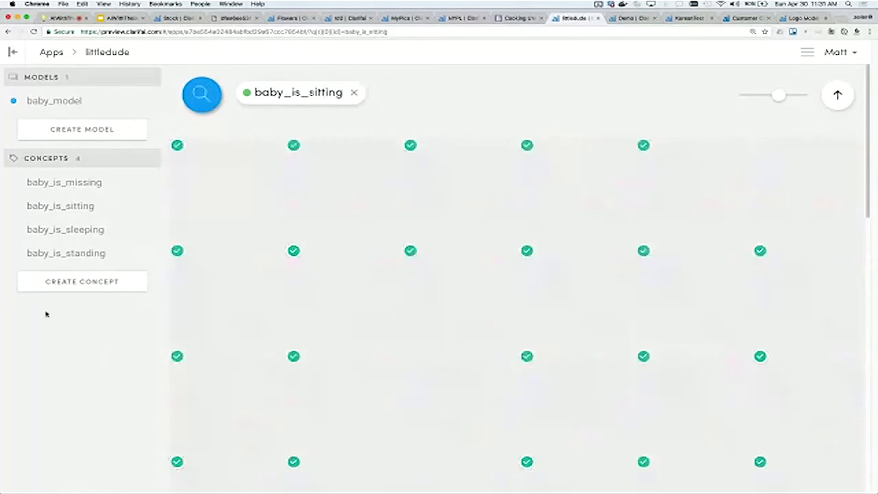
{"action": "left_click", "coordinate": [64, 181]}
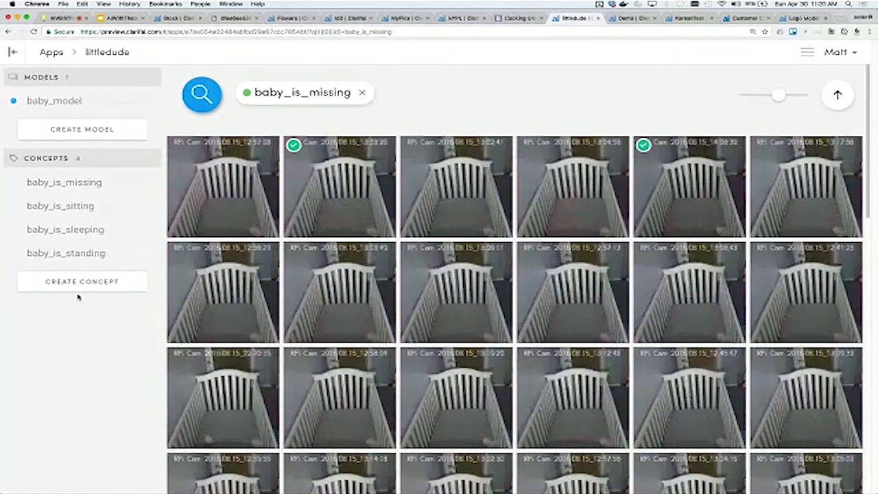
Step: Show slide 38, the Clarifai Developer Preview offer, then return to the live session page
{"action": "left_click", "coordinate": [121, 17]}
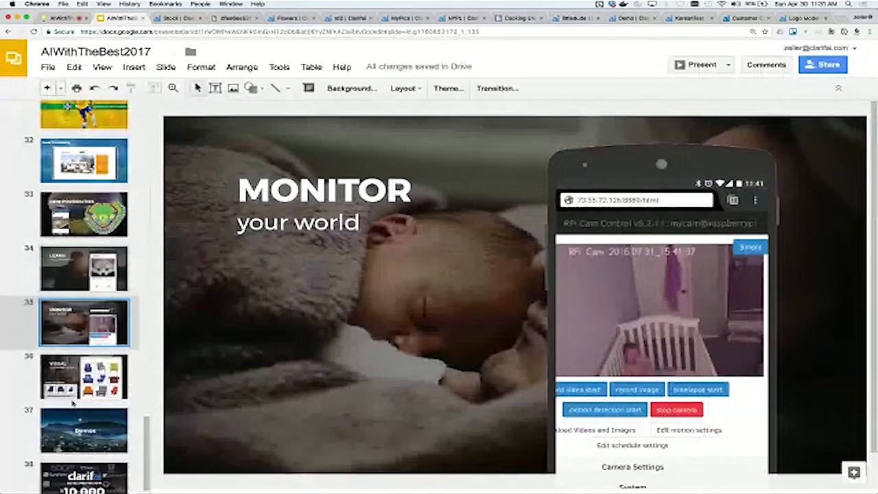
{"action": "left_click", "coordinate": [84, 466]}
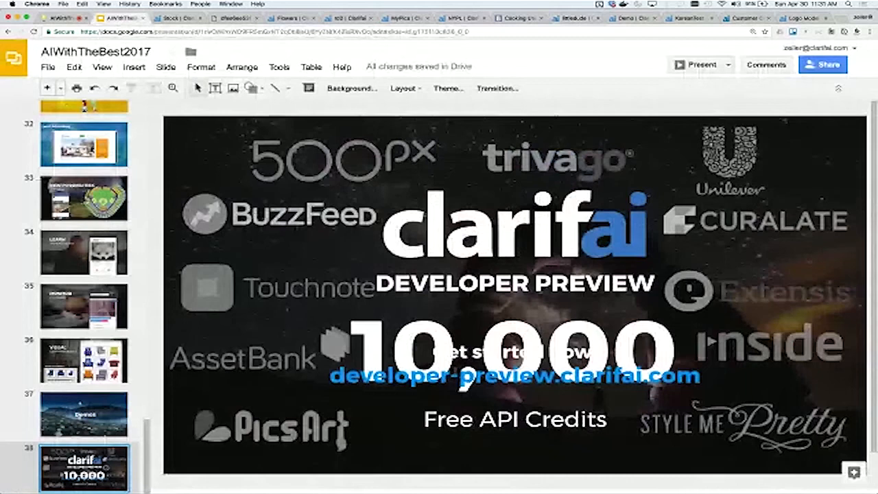
{"action": "left_click", "coordinate": [118, 16]}
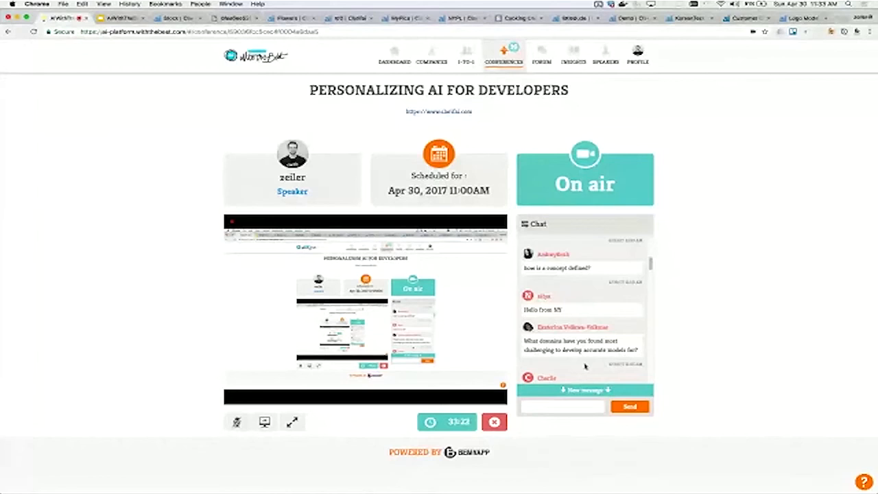
Step: Scroll the session chat down to the newer attendee questions
{"action": "scroll", "scroll_direction": "down", "scroll_amount": 3}
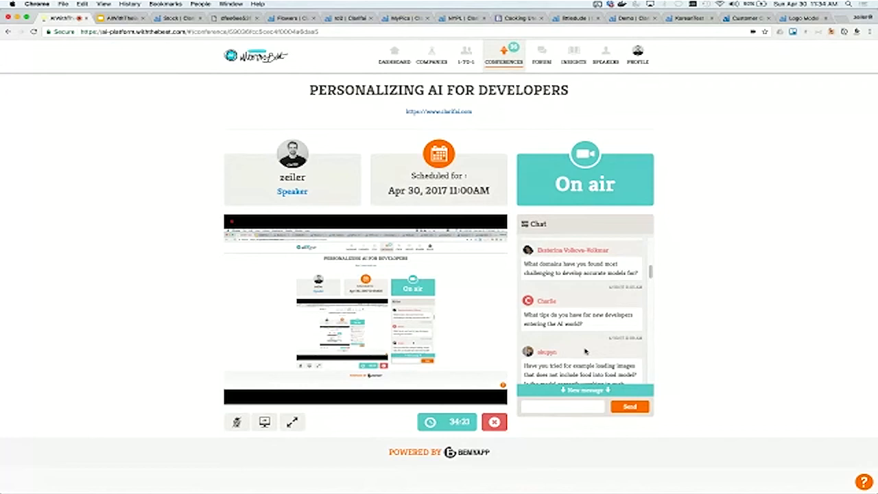
{"action": "scroll", "scroll_direction": "down", "scroll_amount": 3}
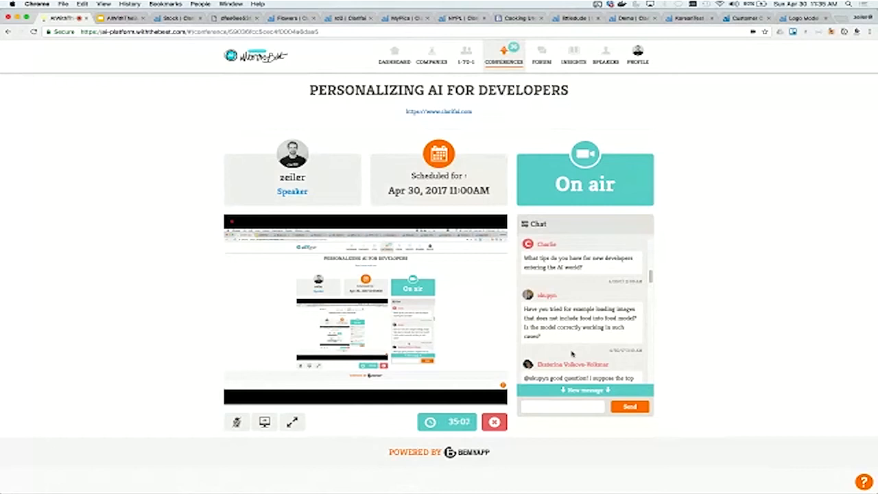
{"action": "scroll", "scroll_direction": "down", "scroll_amount": 3}
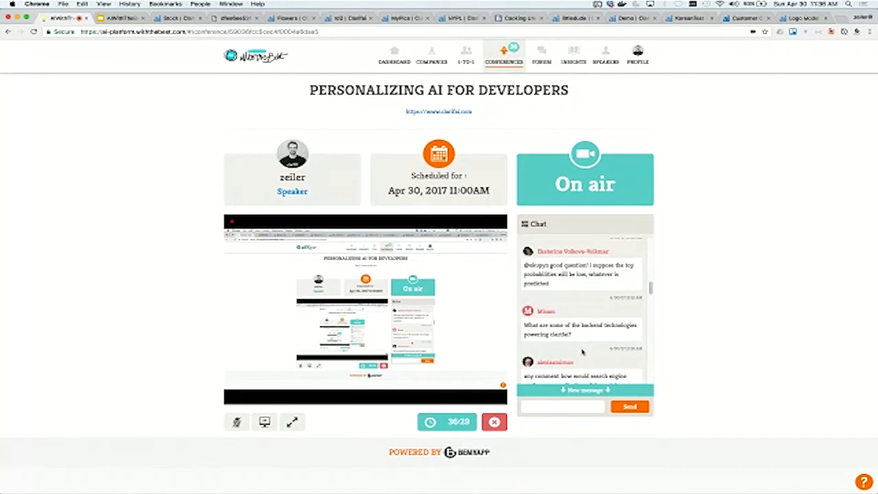
{"action": "scroll", "scroll_direction": "down", "scroll_amount": 3}
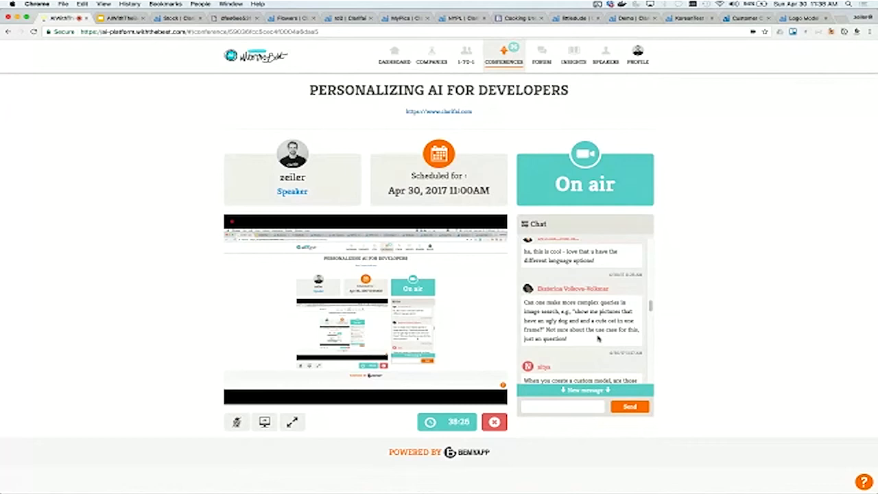
{"action": "scroll", "scroll_direction": "down", "scroll_amount": 3}
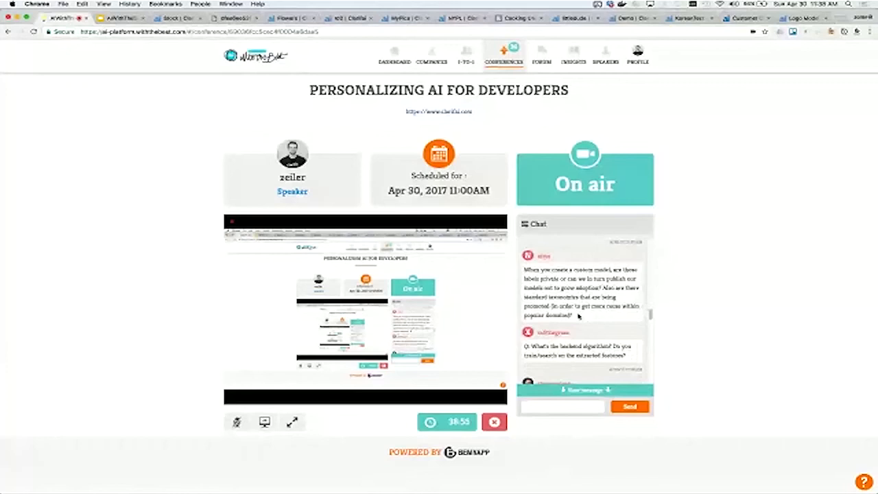
{"action": "mouse_move", "coordinate": [582, 330]}
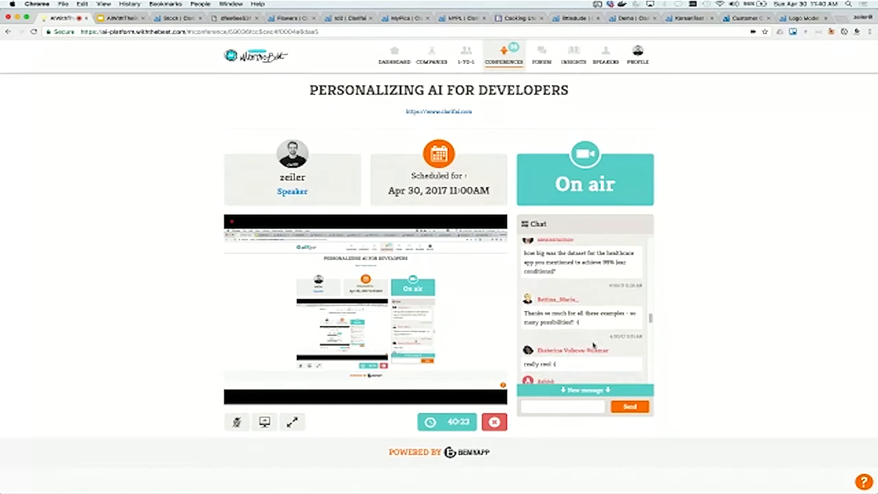
Step: Scroll the chat down to the question about whether the examples are on a website
{"action": "scroll", "scroll_direction": "down", "scroll_amount": 3}
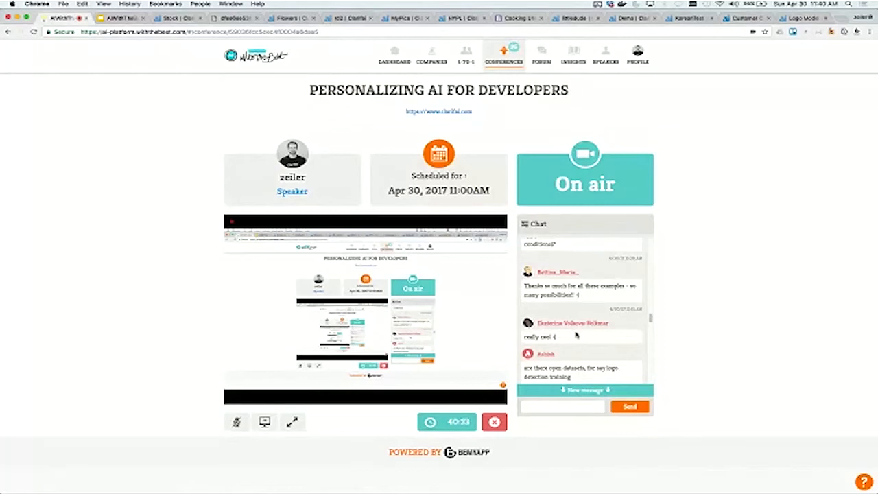
{"action": "scroll", "scroll_direction": "down", "scroll_amount": 3}
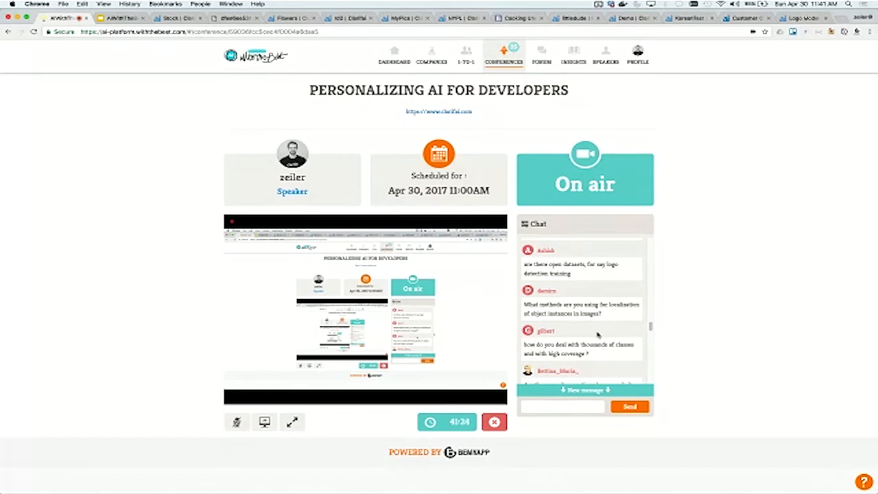
{"action": "mouse_move", "coordinate": [615, 331]}
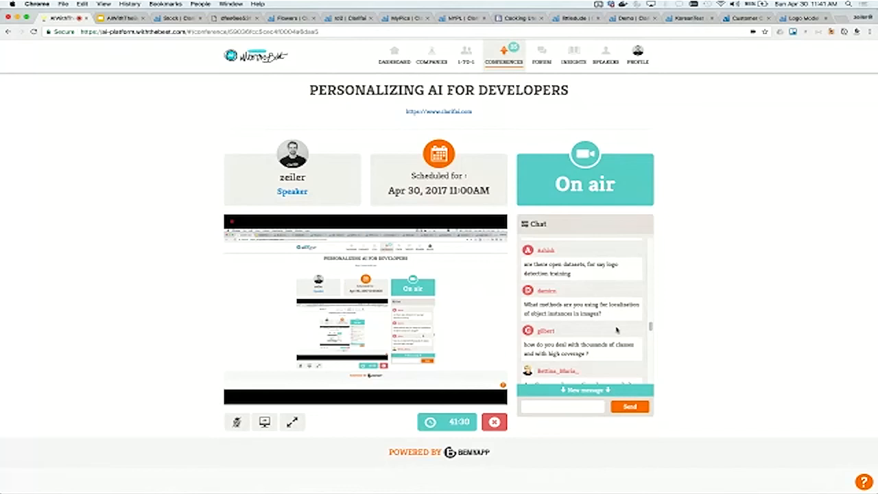
{"action": "scroll", "scroll_direction": "down", "scroll_amount": 3}
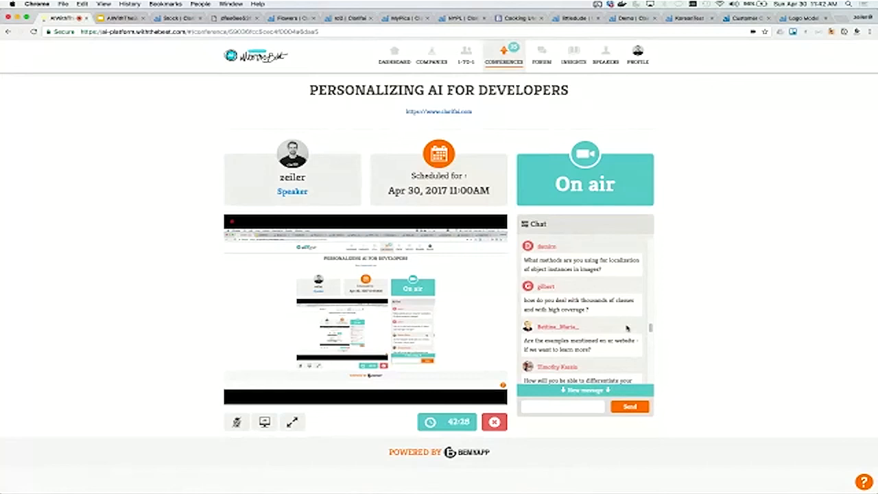
Step: Scroll the chat to the Google Cloud Vision, 'Not a' concepts and enterprise opt-out questions
{"action": "scroll", "scroll_direction": "down", "scroll_amount": 3}
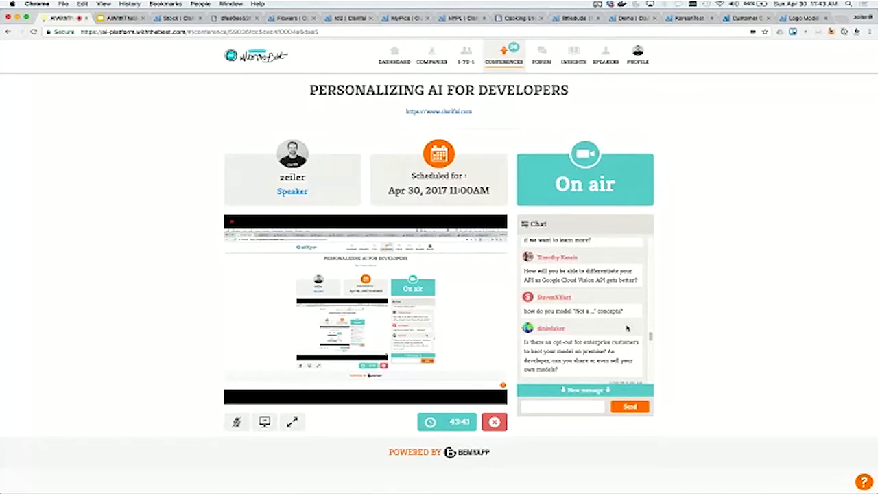
Step: Scroll the chat to the question about storing images locally versus pulling from AWS S3
{"action": "scroll", "scroll_direction": "down", "scroll_amount": 3}
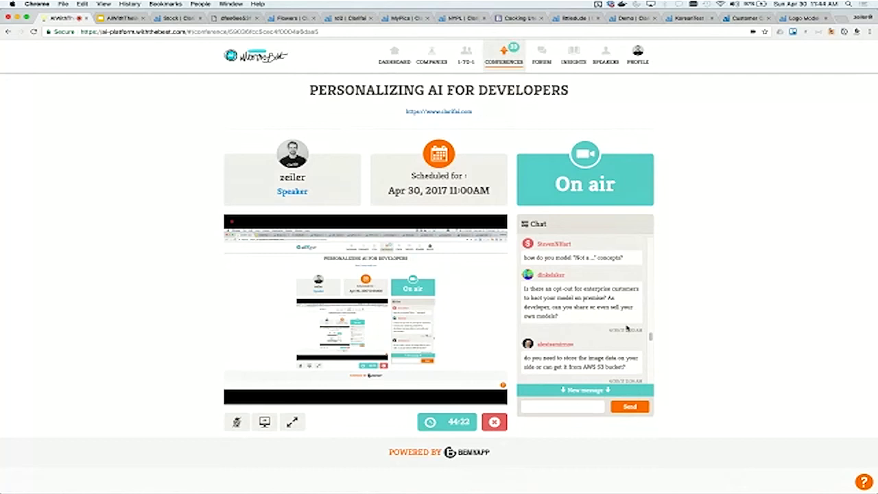
Step: Scroll the chat to the TensorFlow performance and supported brand-count questions
{"action": "scroll", "scroll_direction": "down", "scroll_amount": 3}
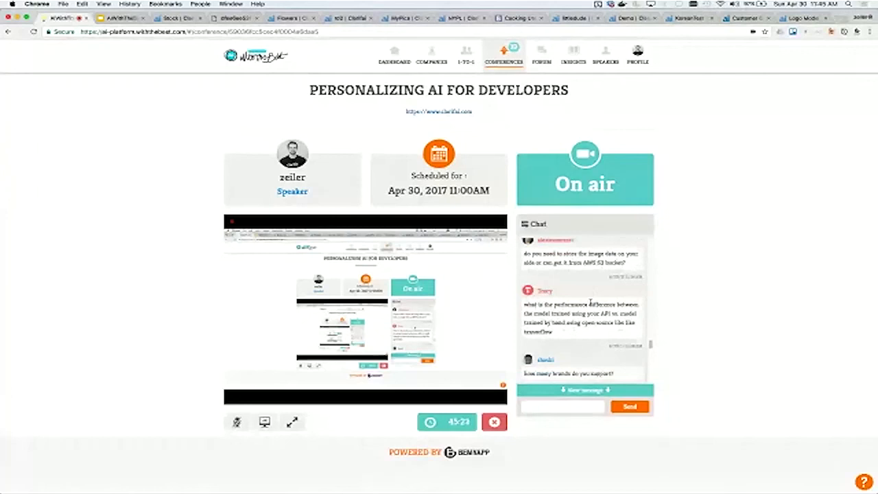
Step: Scroll the chat to the questions about handling custom labels and the original toolkit's library name
{"action": "scroll", "scroll_direction": "down", "scroll_amount": 3}
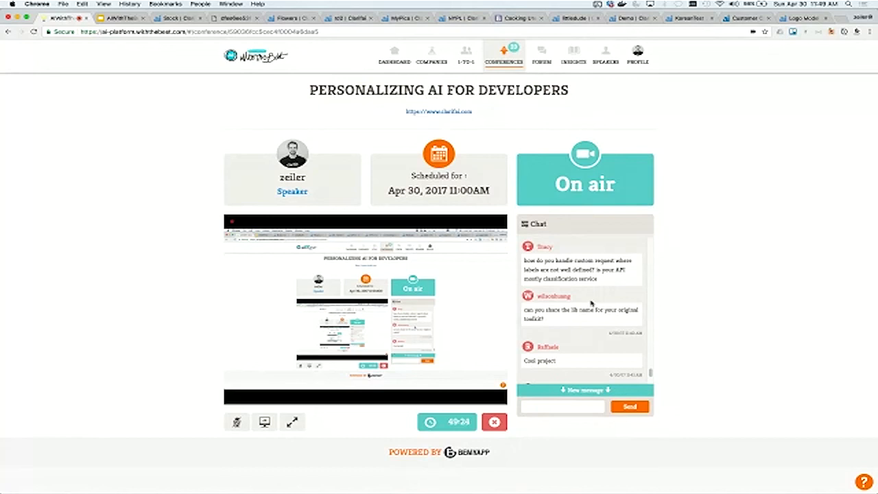
Step: Scroll the chat down to the question about which new models are in the pipeline
{"action": "scroll", "scroll_direction": "down", "scroll_amount": 3}
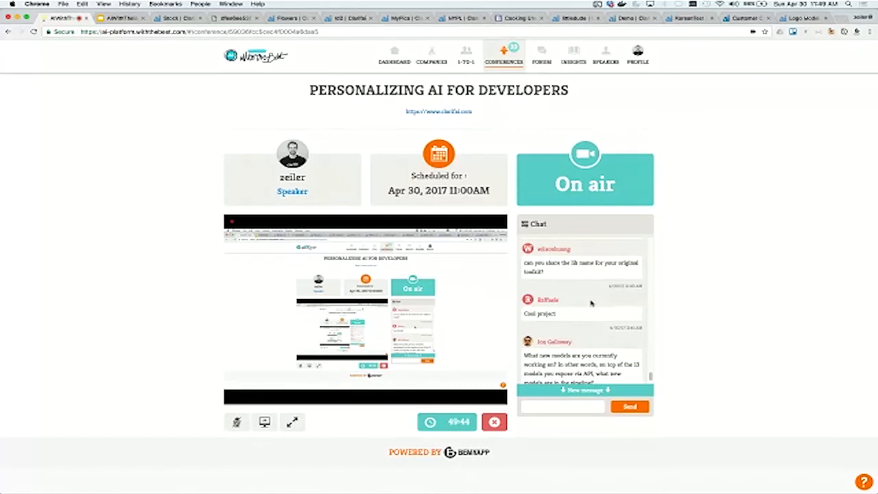
Step: Scroll to the bottom of the chat to read the attendee's thank-you message
{"action": "scroll", "scroll_direction": "down", "scroll_amount": 3}
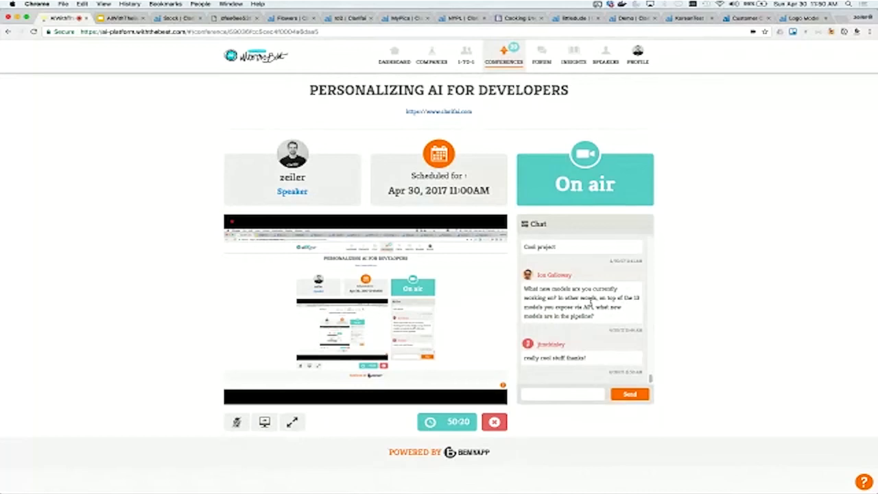
{"action": "mouse_move", "coordinate": [714, 358]}
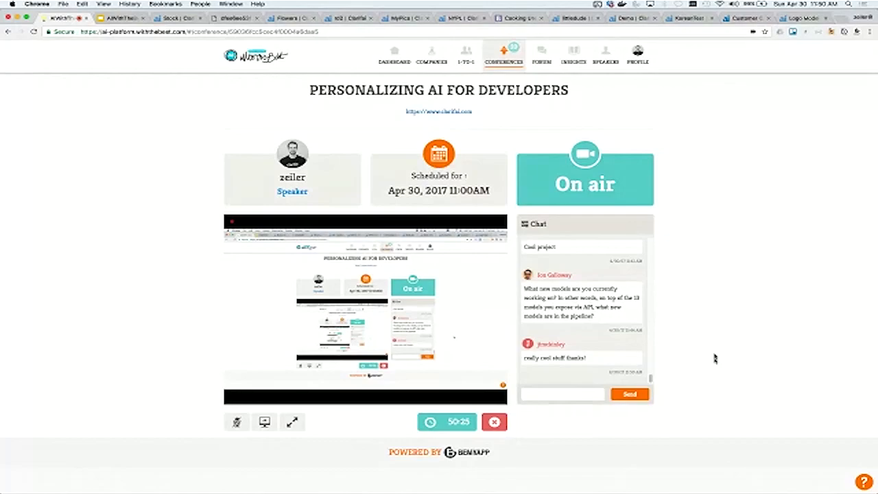